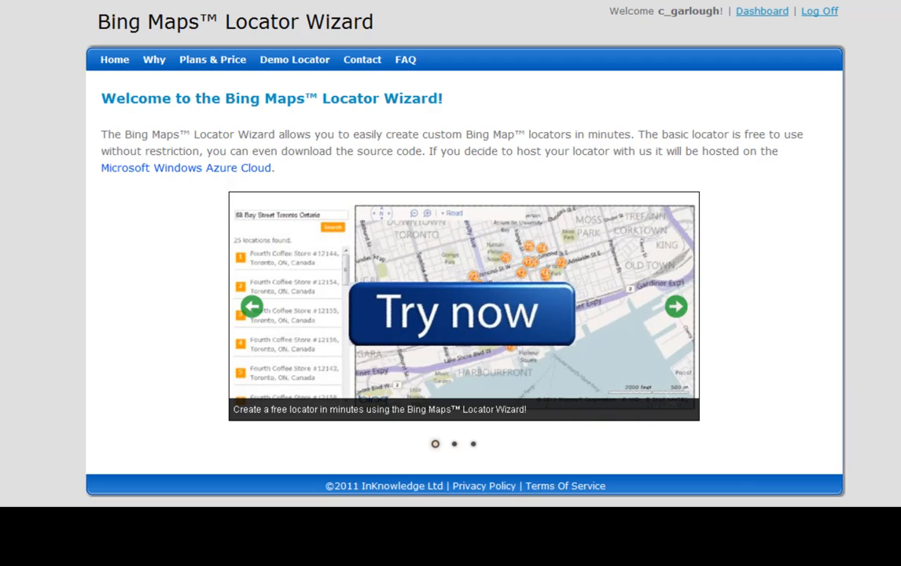
pyautogui.moveTo(3, 54)
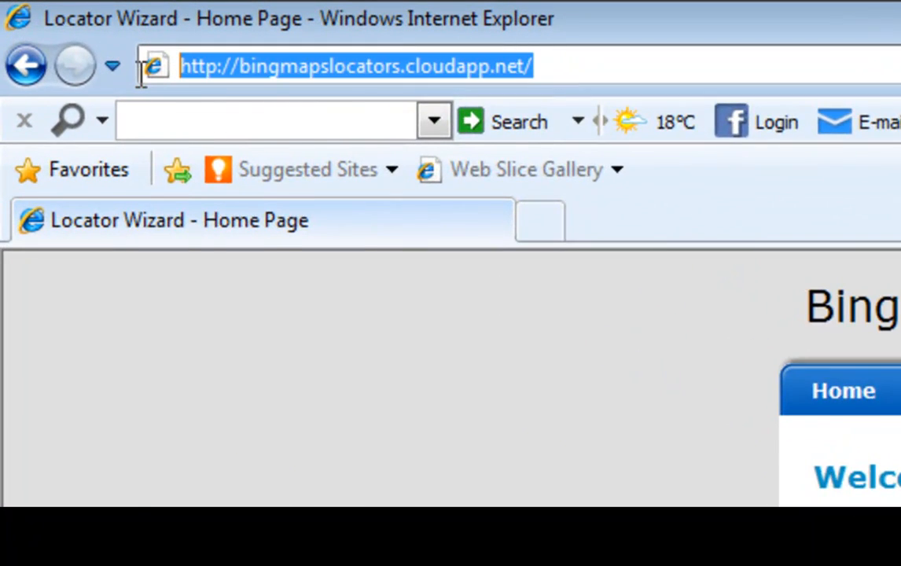
# Check the locator site's cloudapp web address in the address bar
pyautogui.click(354, 66)
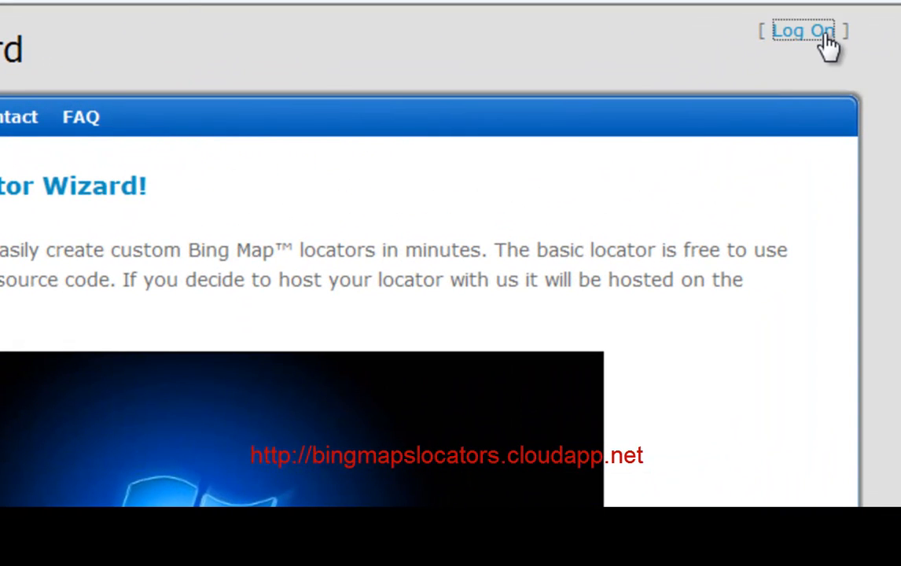
# Sign in through Log On using a chosen Windows Live ID account
pyautogui.click(803, 30)
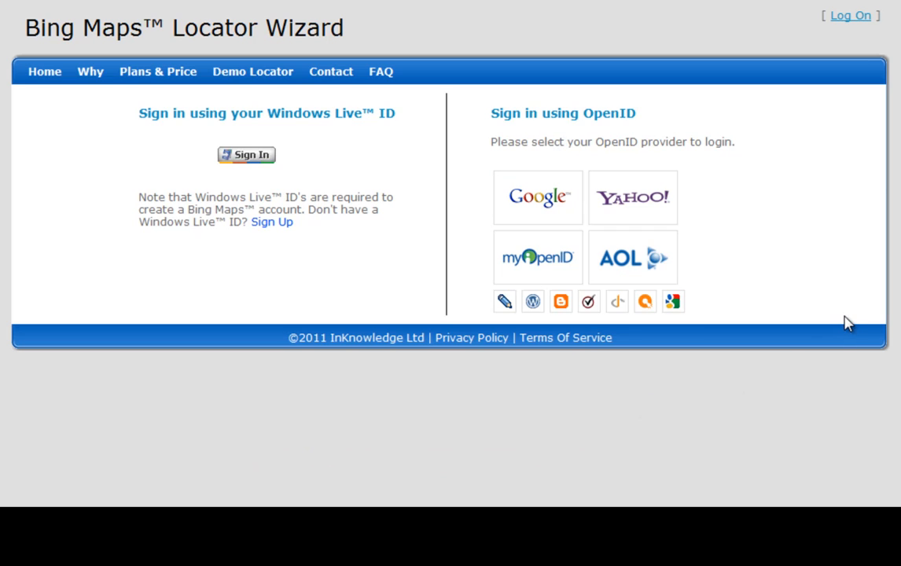
pyautogui.moveTo(643, 271)
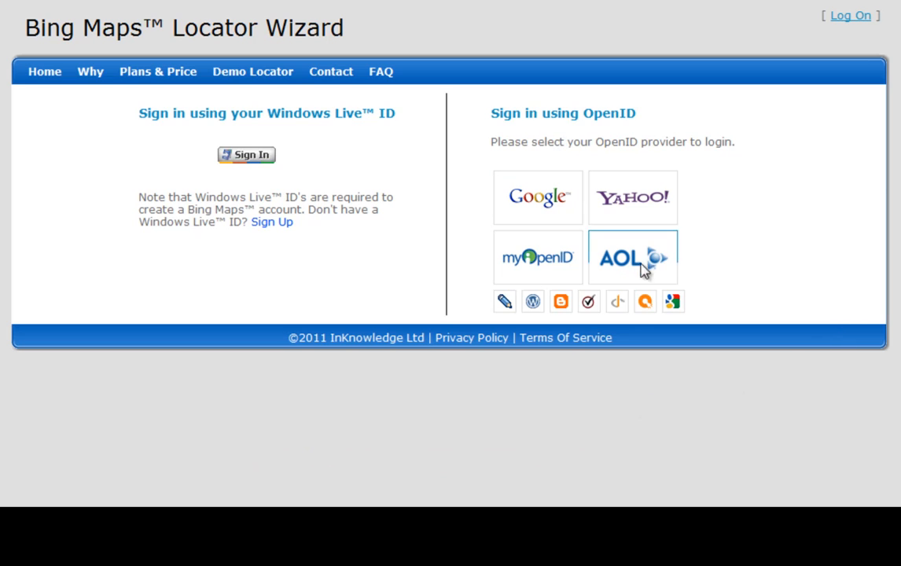
pyautogui.moveTo(246, 154)
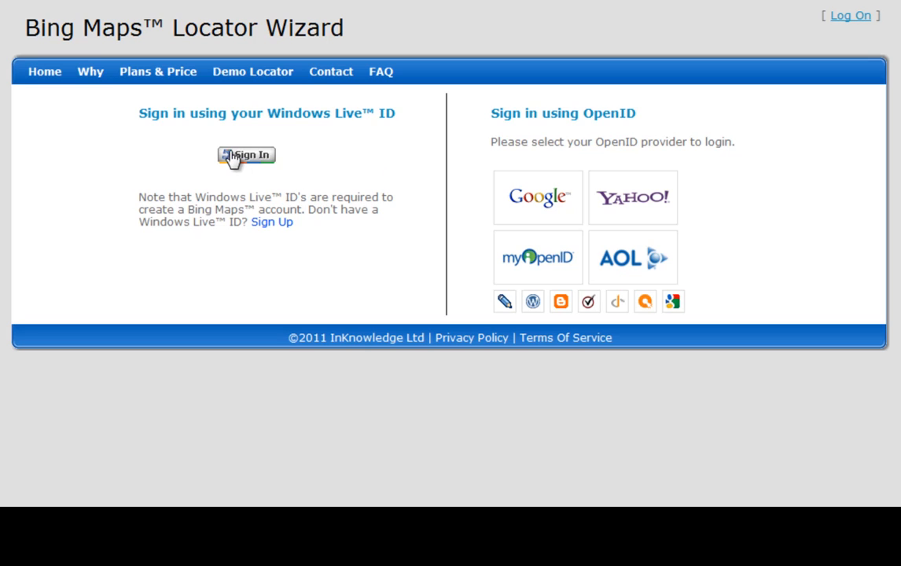
pyautogui.moveTo(345, 287)
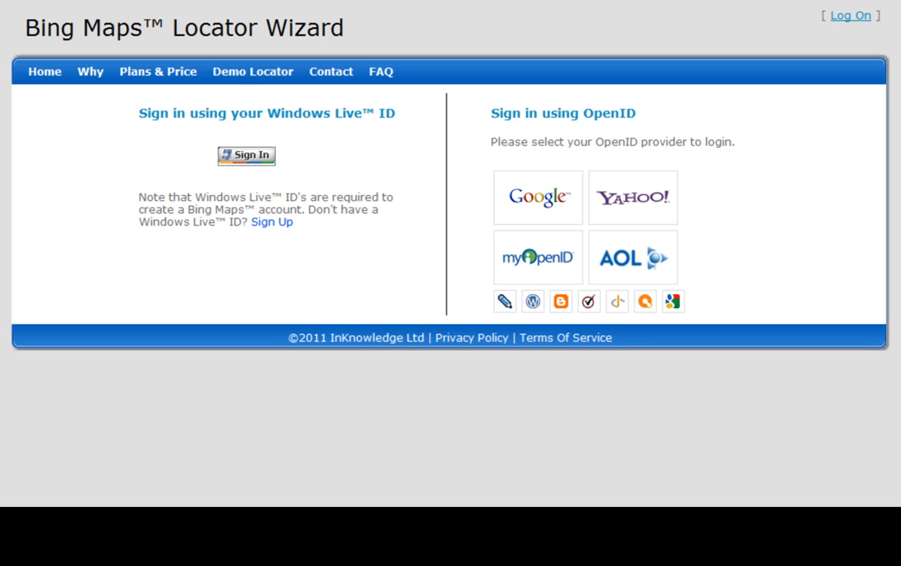
pyautogui.click(246, 155)
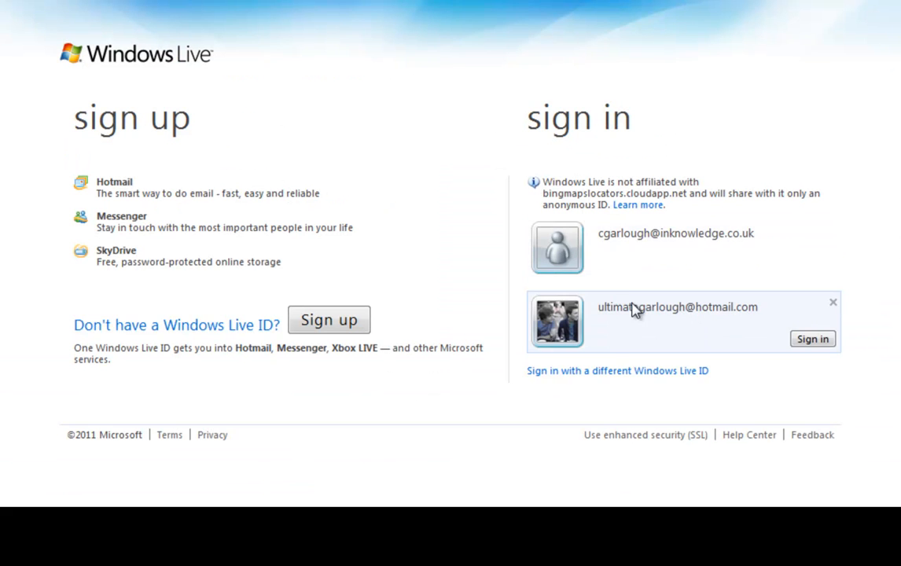
pyautogui.click(812, 338)
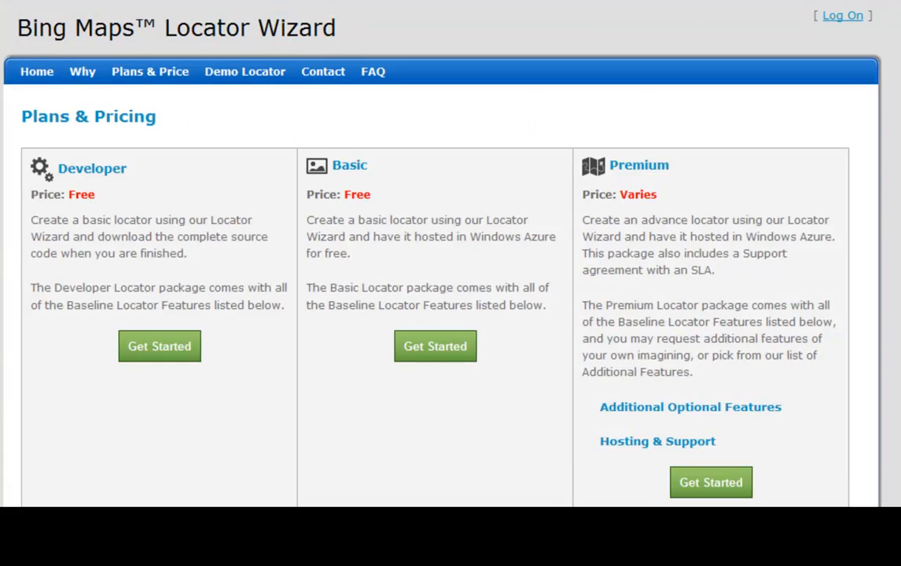
# Enter the screen name 'tormgalc-_garlough' in the OpenID welcome form
pyautogui.click(841, 15)
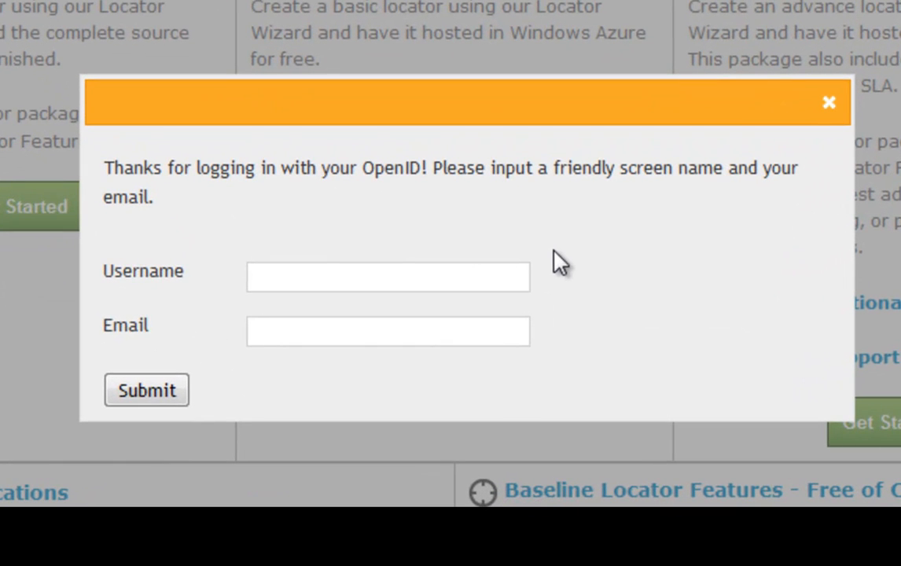
pyautogui.write('tormgal')
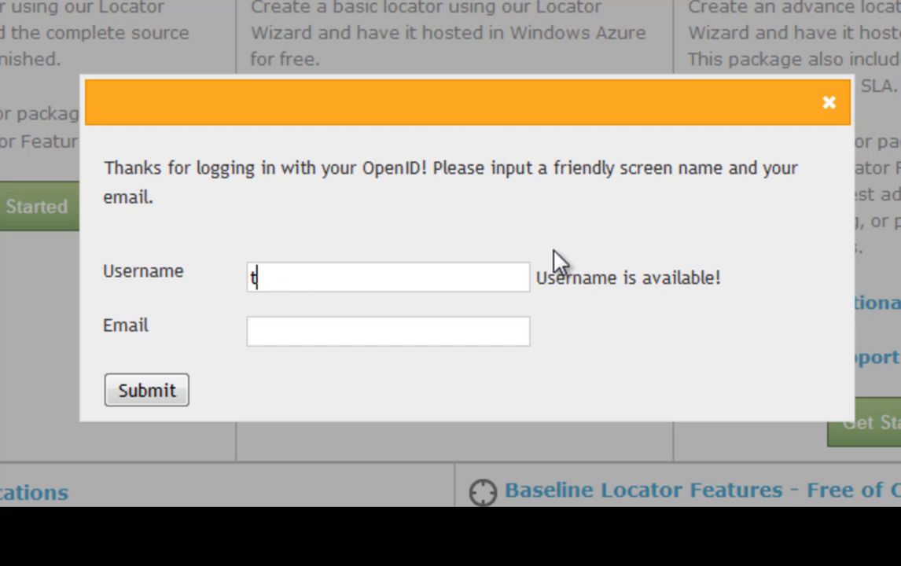
pyautogui.write('c-')
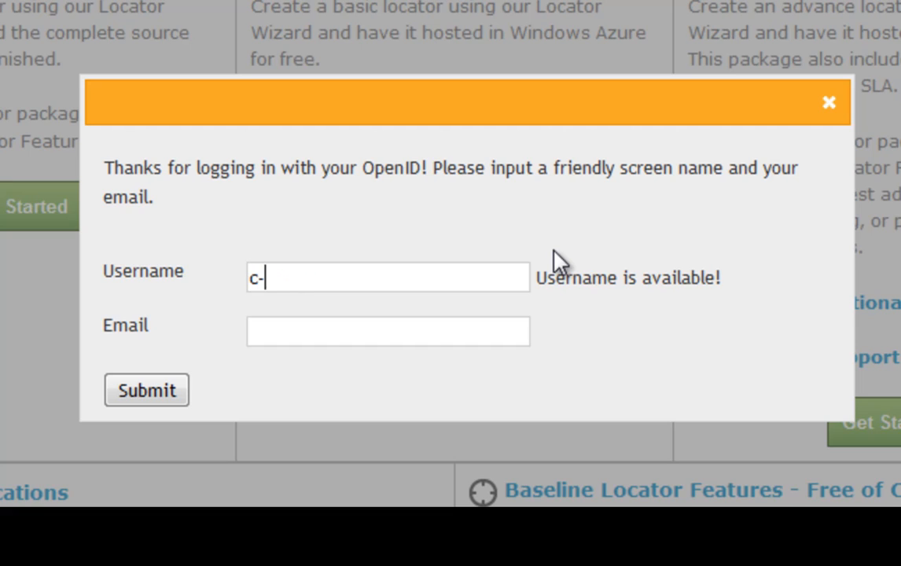
pyautogui.write('_garloug')
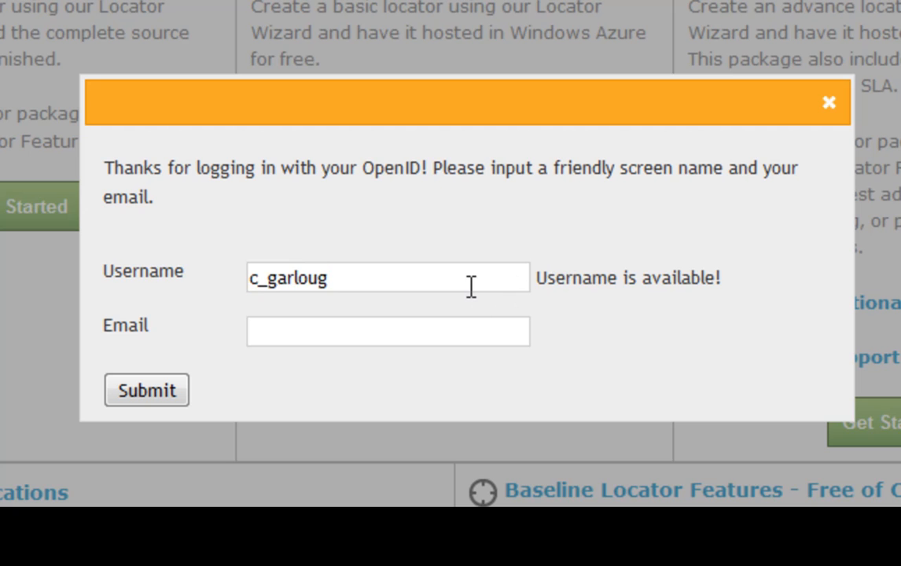
pyautogui.write('h')
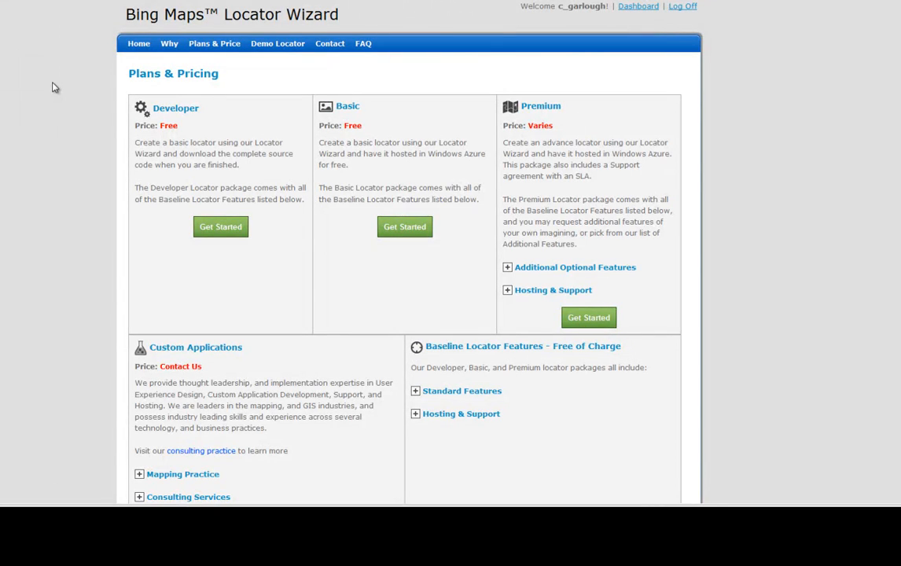
pyautogui.moveTo(93, 157)
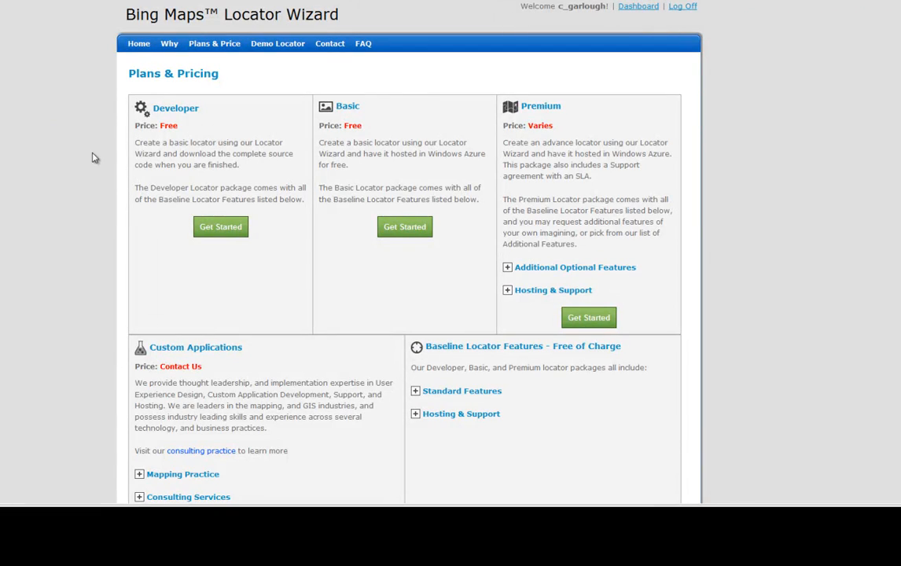
# Scroll the Plans & Pricing page down to the free Developer and Basic plans
pyautogui.scroll(-3)
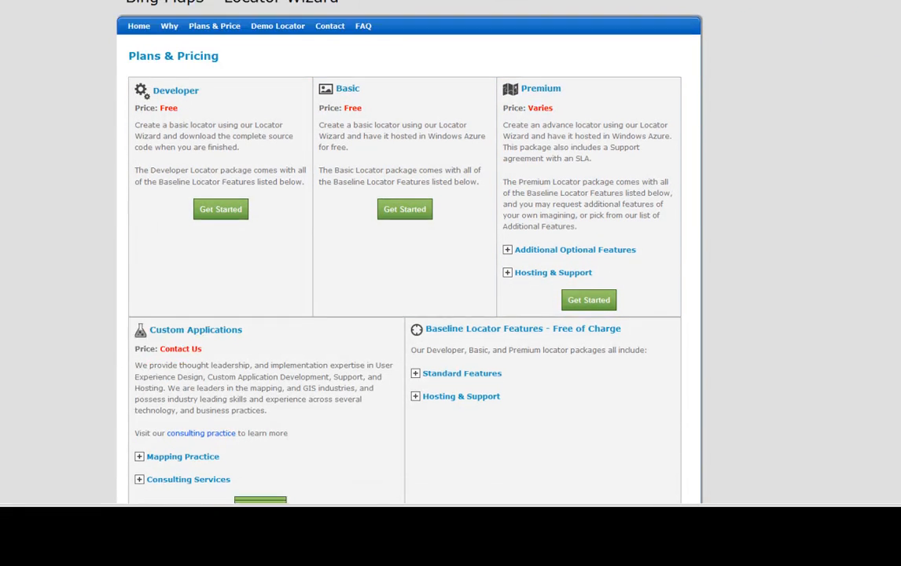
pyautogui.scroll(-3)
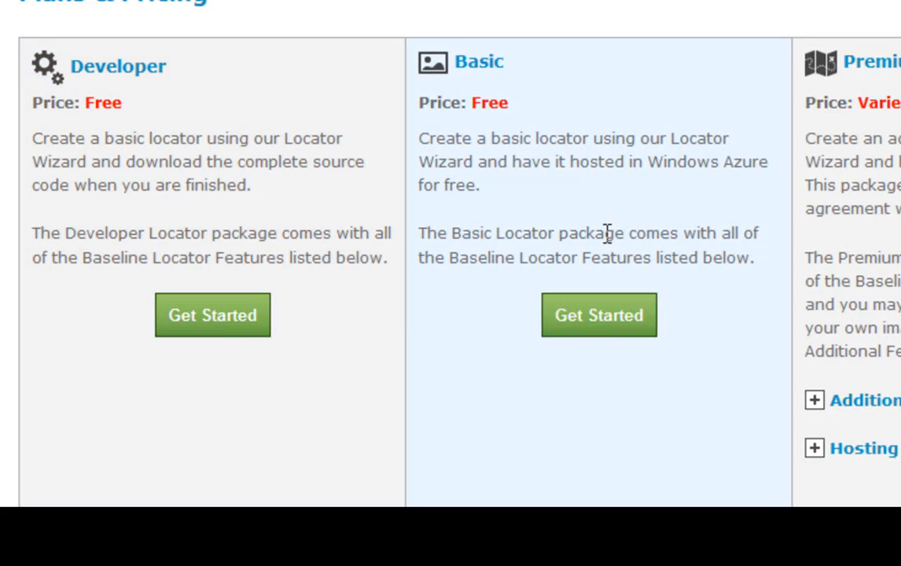
pyautogui.moveTo(599, 316)
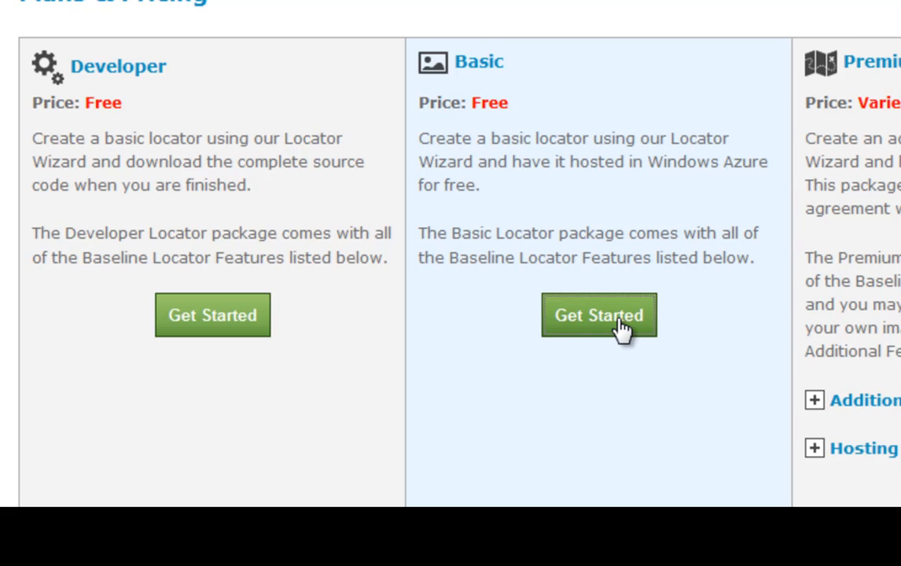
# Restart a new Basic locator from the Dashboard, reaching an empty Initial Details form
pyautogui.click(598, 316)
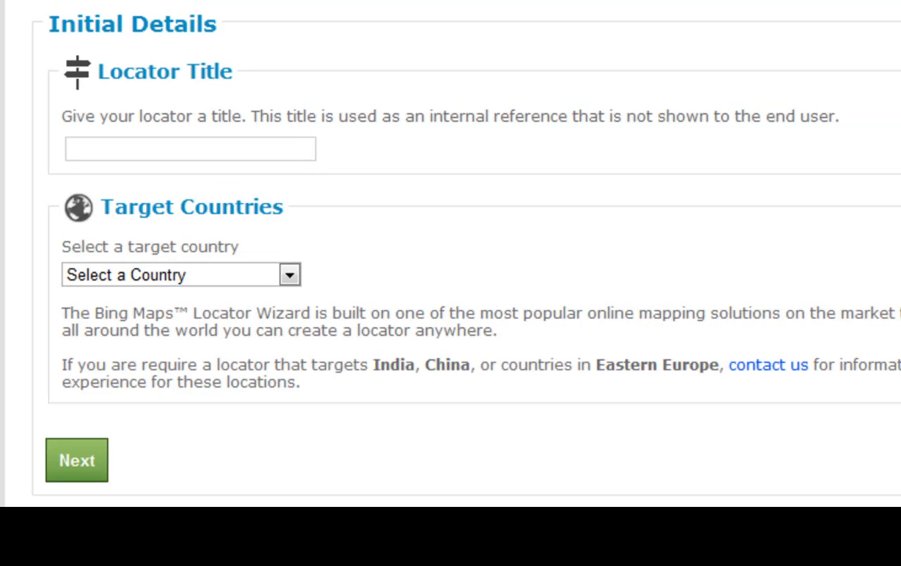
pyautogui.write('Local')
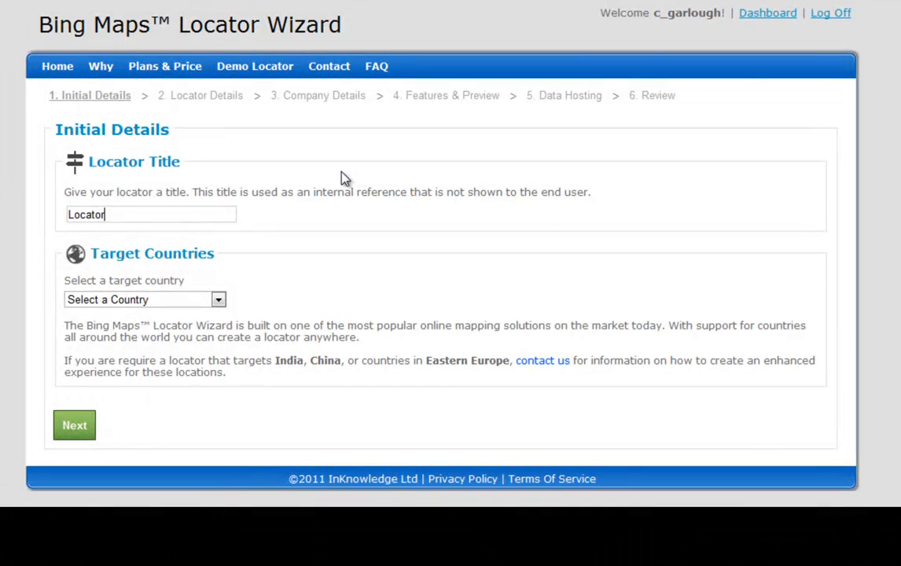
pyautogui.moveTo(767, 12)
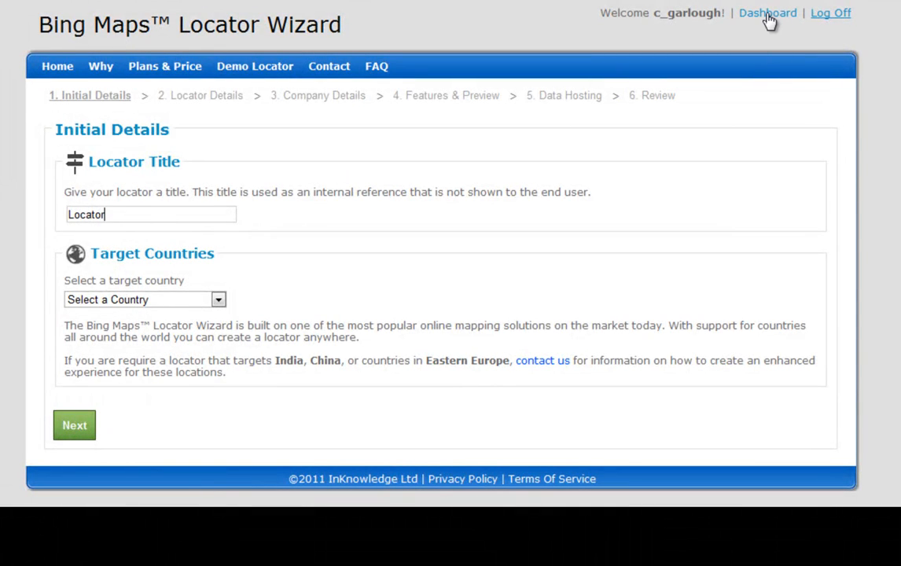
pyautogui.click(767, 12)
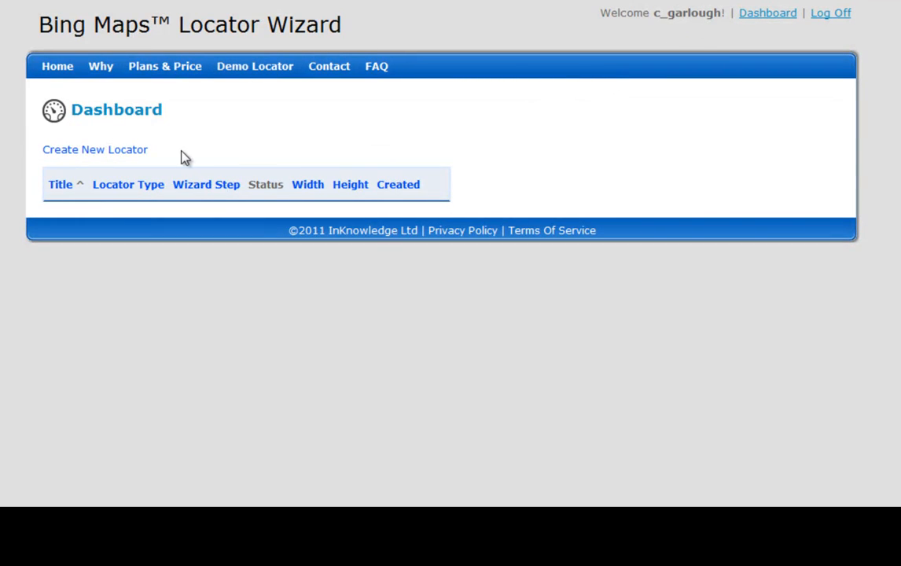
pyautogui.click(164, 66)
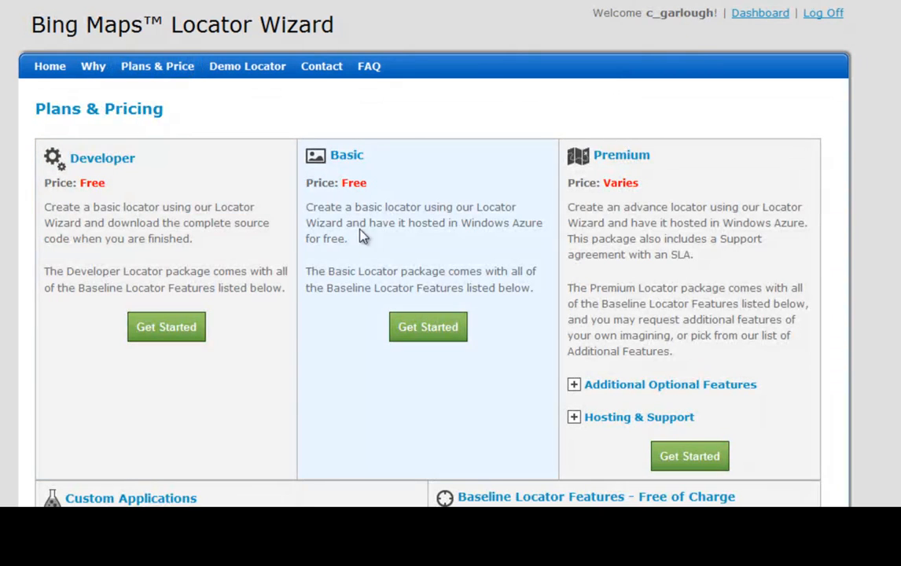
pyautogui.click(428, 326)
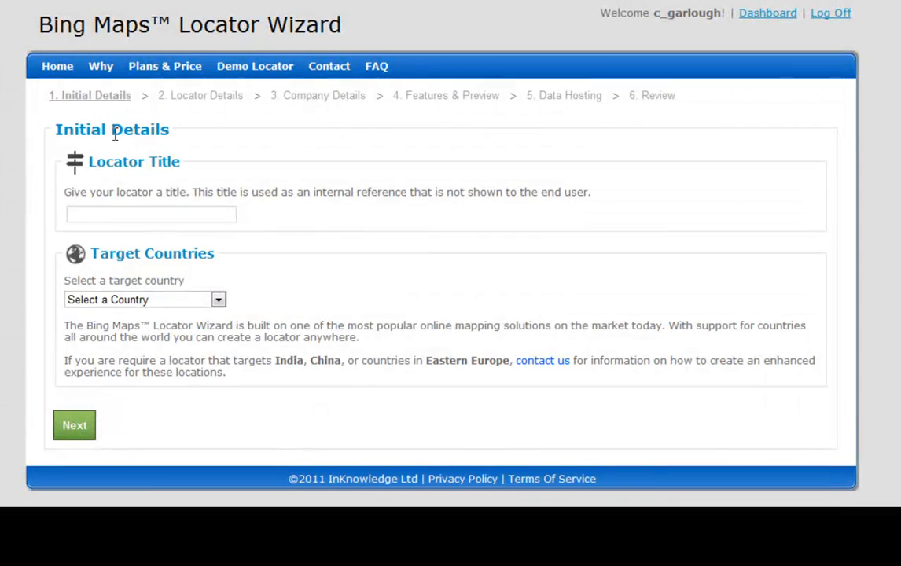
# Title the locator 'Locator', set country to United Kingdom, and continue
pyautogui.write('Locator')
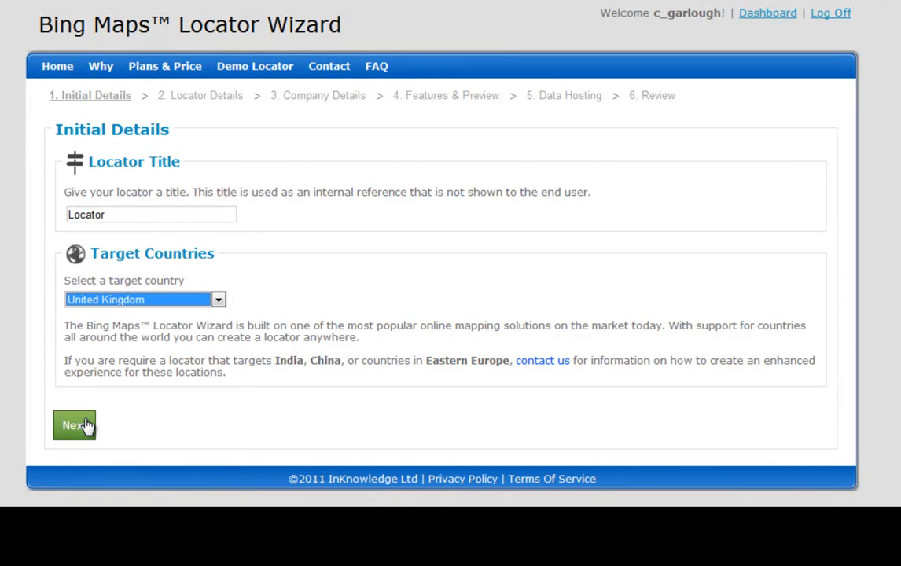
pyautogui.moveTo(153, 324); pyautogui.dragTo(328, 324)
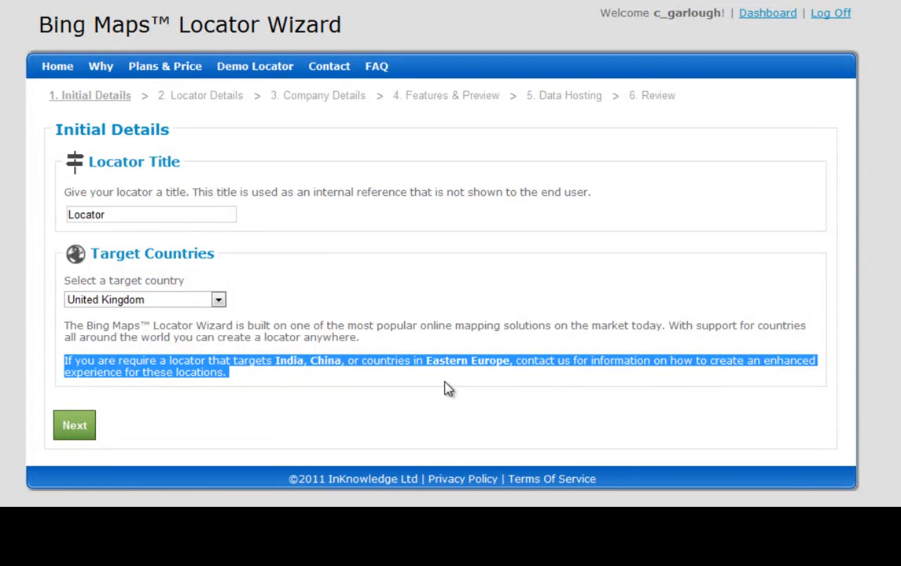
pyautogui.click(448, 388)
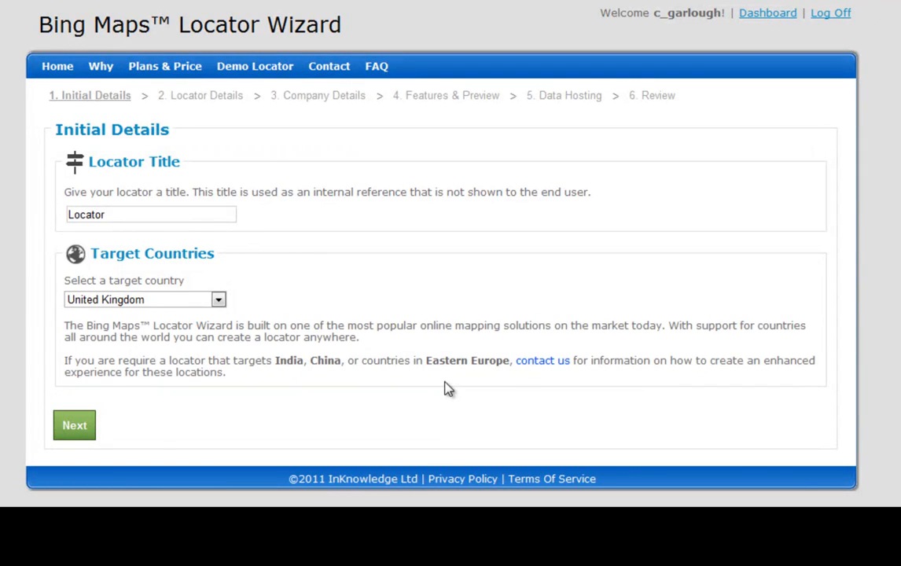
pyautogui.moveTo(134, 450)
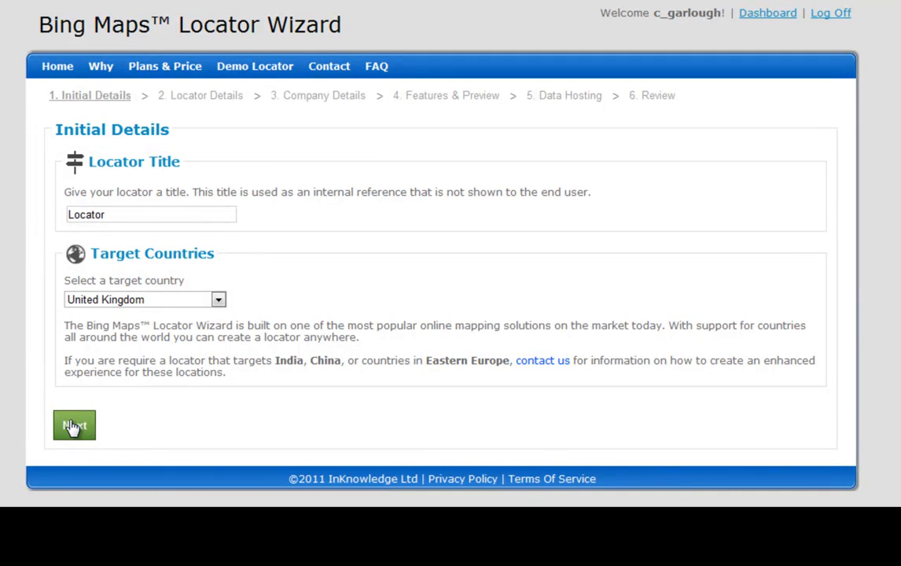
pyautogui.click(74, 424)
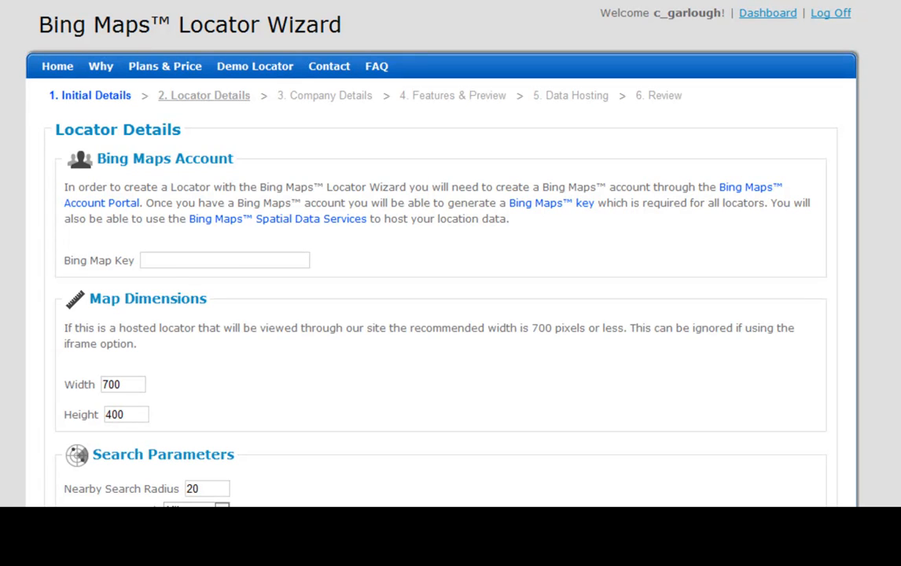
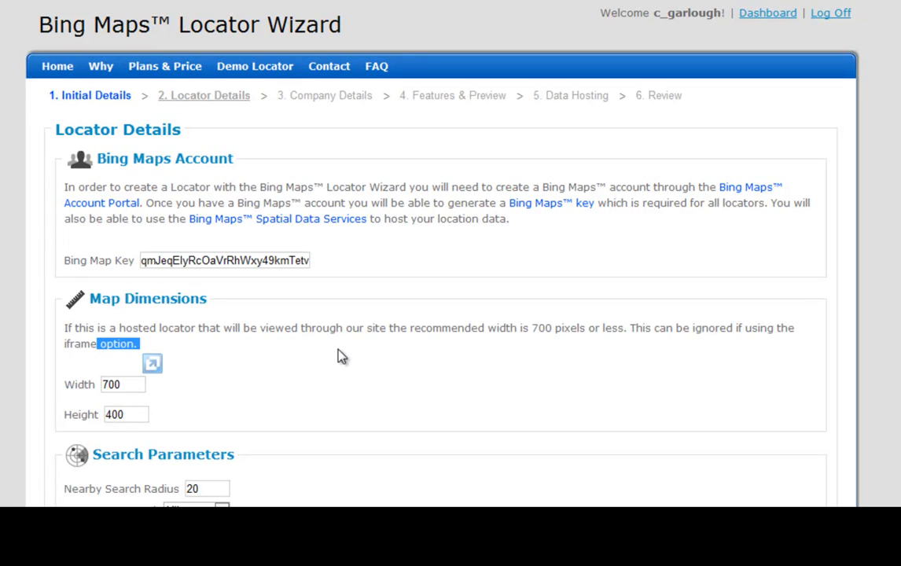
# Enter the Bing Maps key, keeping 700×400 map, 20 km radius, 25 results
pyautogui.scroll(-3)
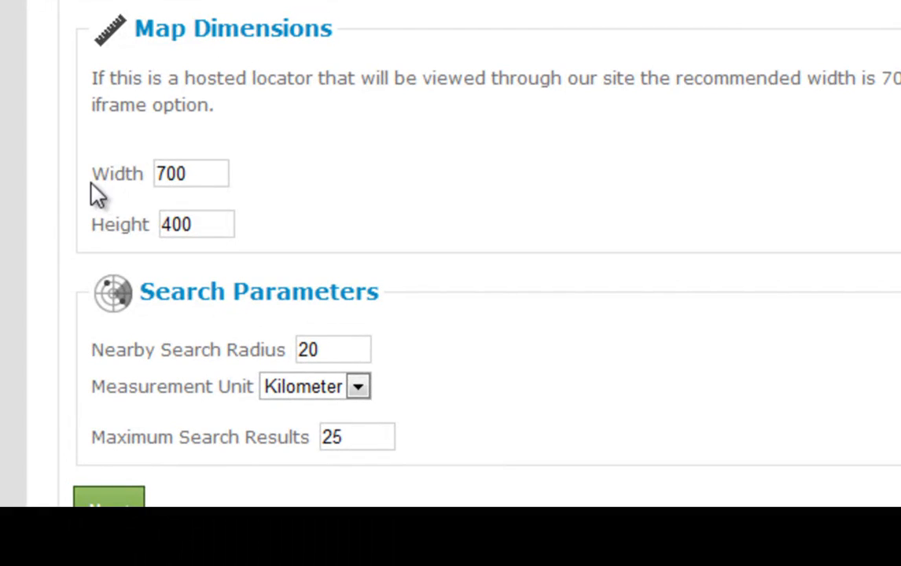
pyautogui.moveTo(482, 250)
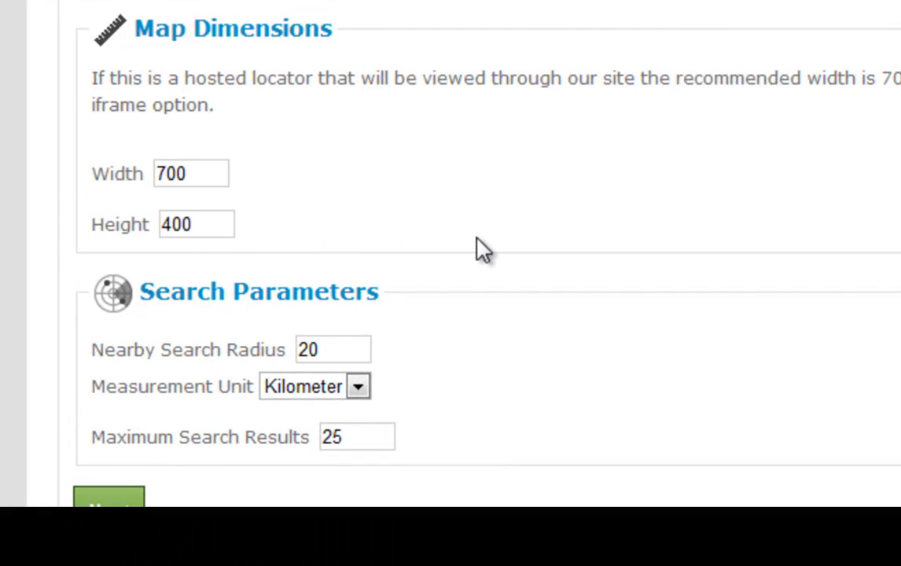
pyautogui.moveTo(410, 440)
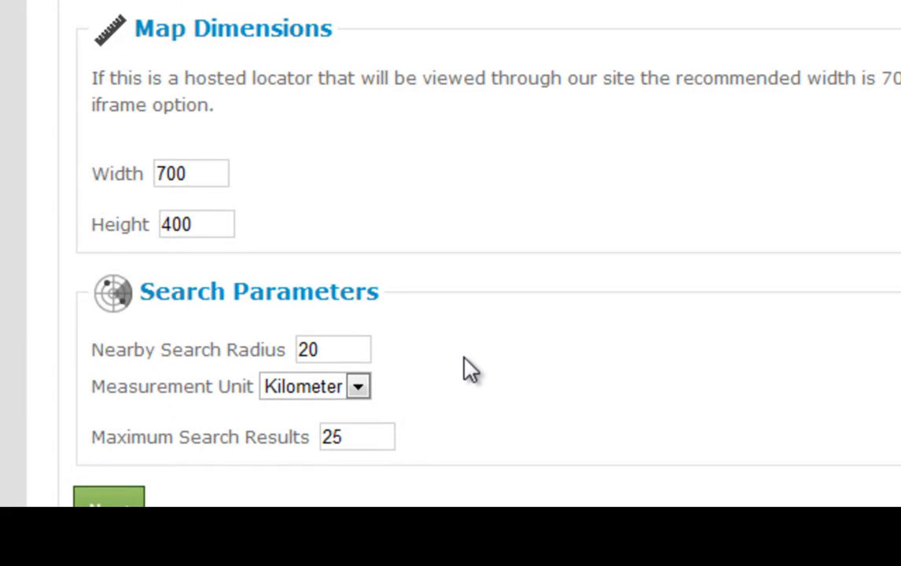
pyautogui.moveTo(212, 401)
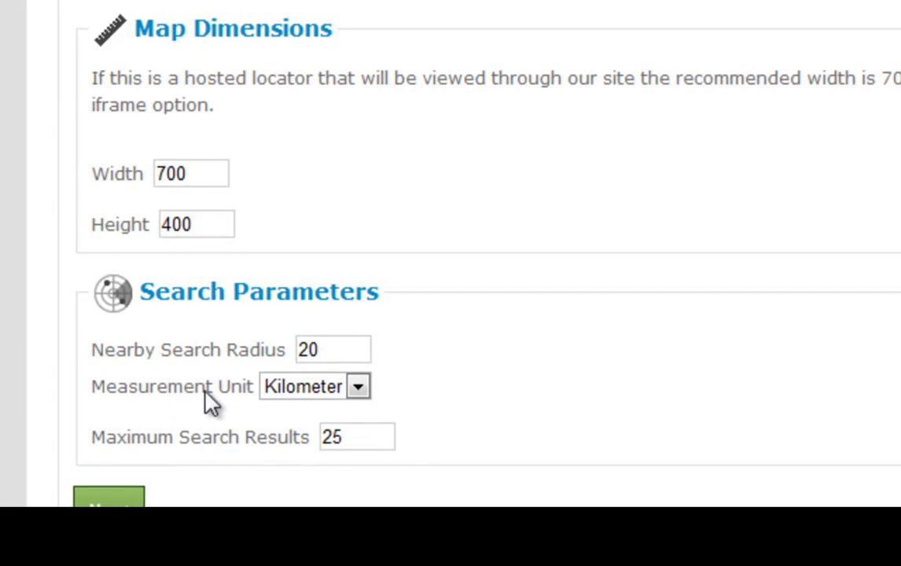
pyautogui.scroll(-3)
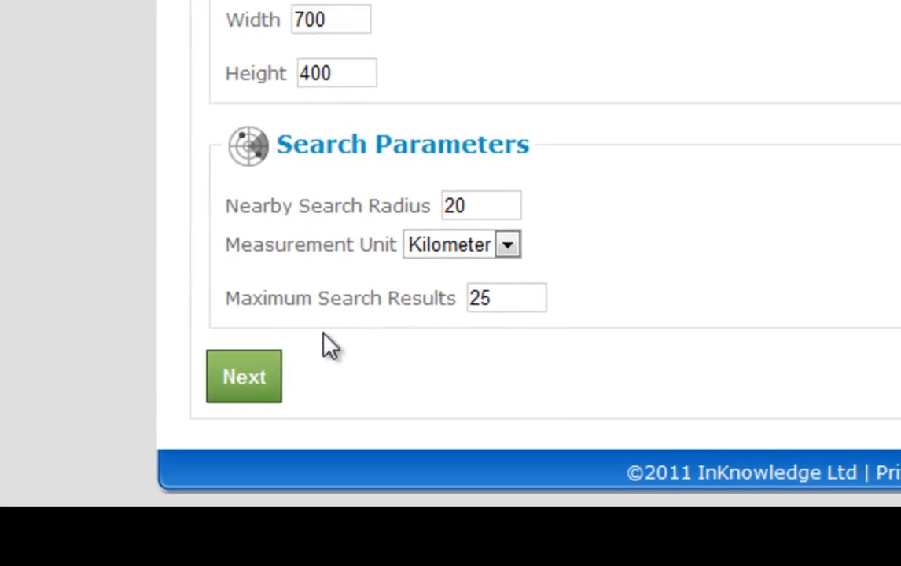
# Submit InKnowledge's London contact and address details on the Company Details form
pyautogui.scroll(-3)
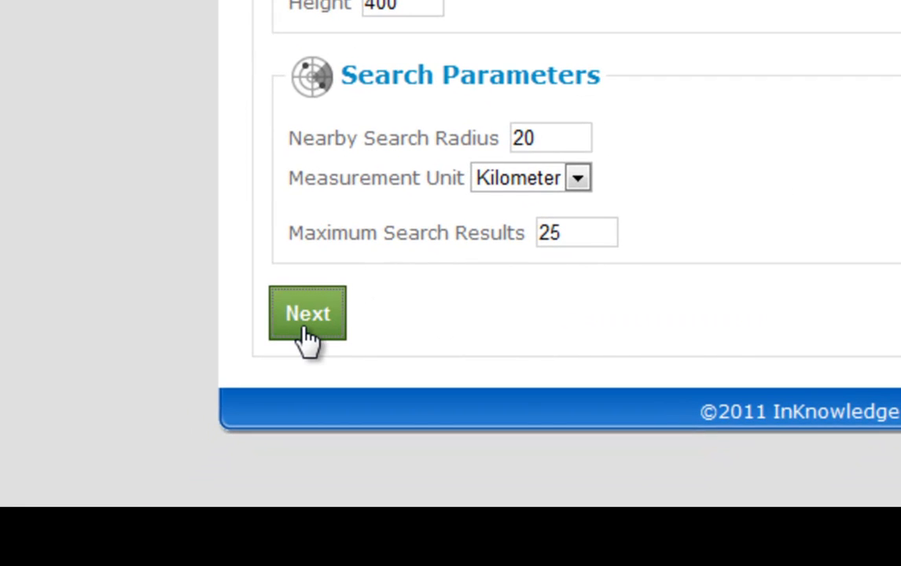
pyautogui.click(307, 313)
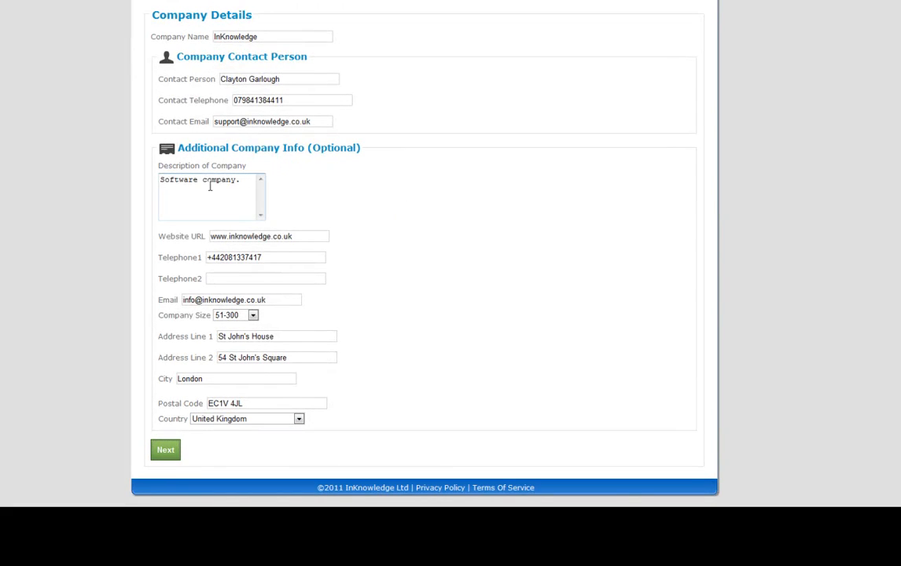
pyautogui.click(165, 449)
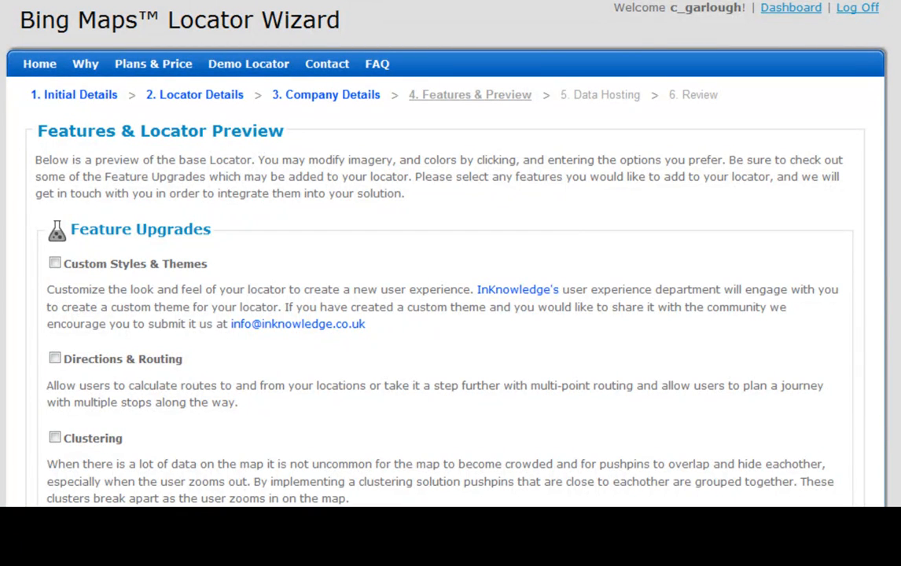
# Browse the feature upgrades and view store 14 (#7131) details in the New York preview
pyautogui.scroll(-3)
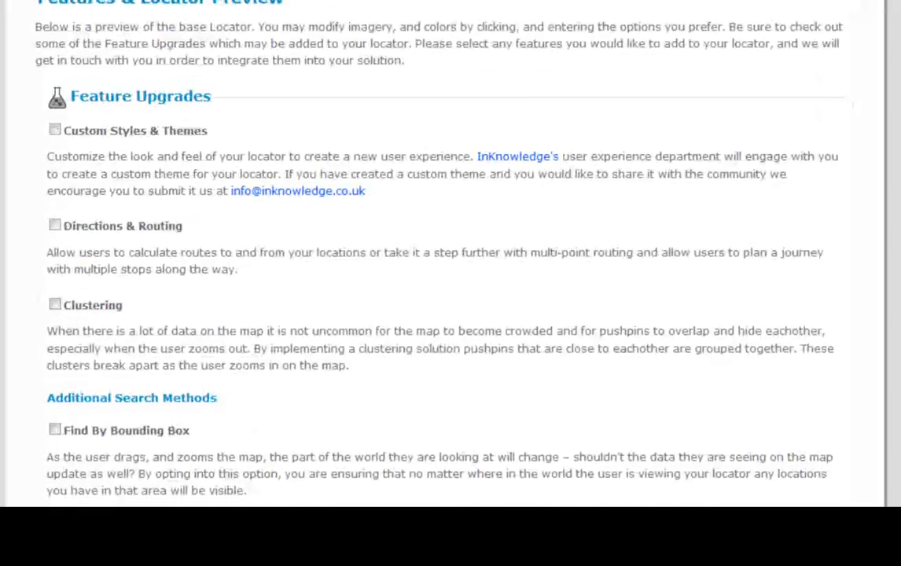
pyautogui.scroll(-3)
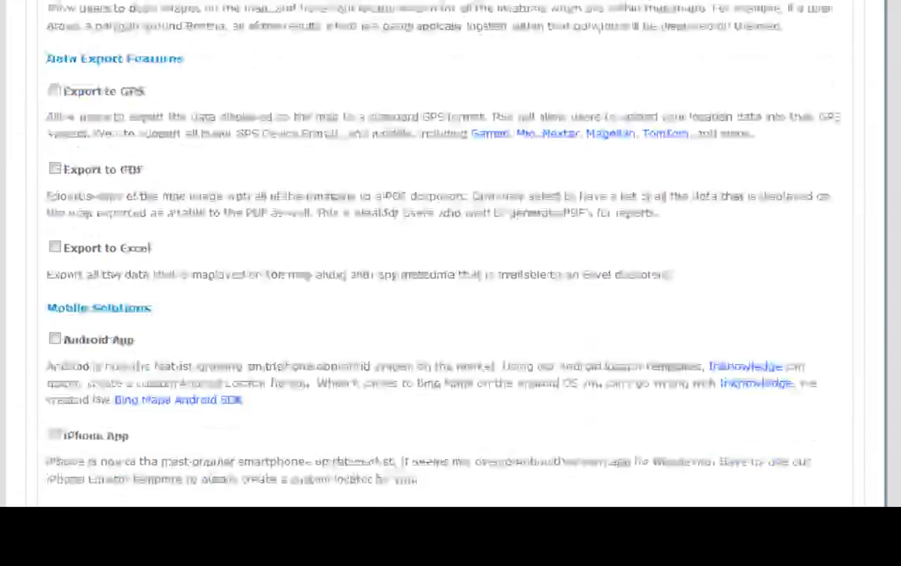
pyautogui.scroll(-3)
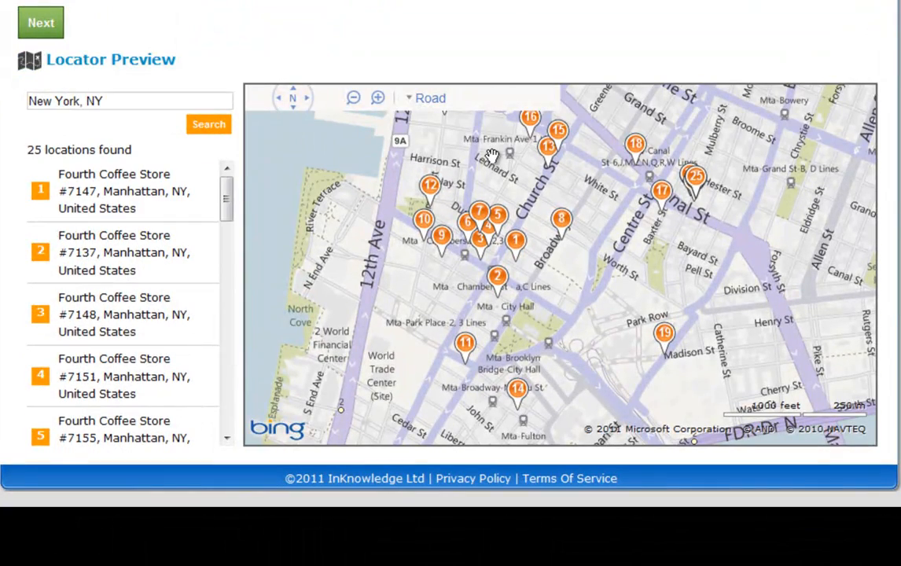
pyautogui.click(118, 314)
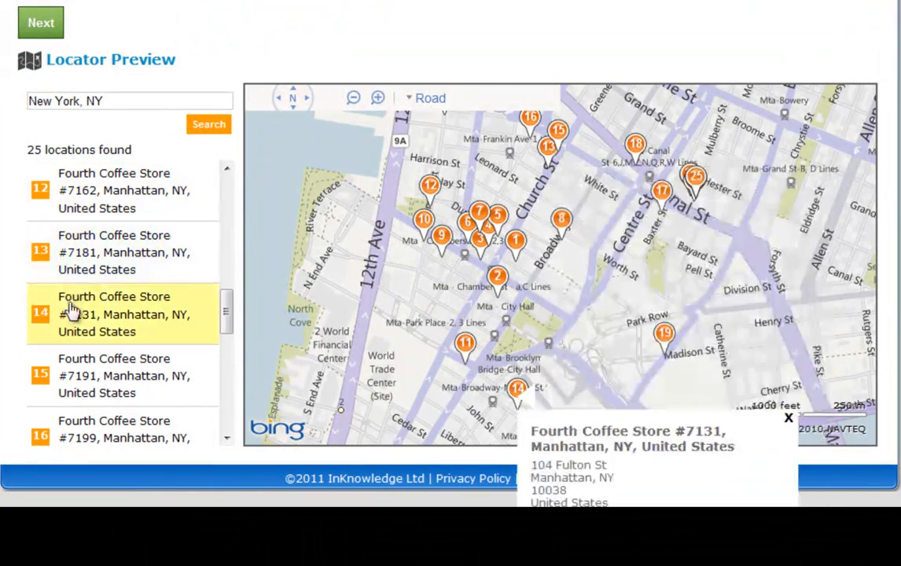
pyautogui.click(789, 417)
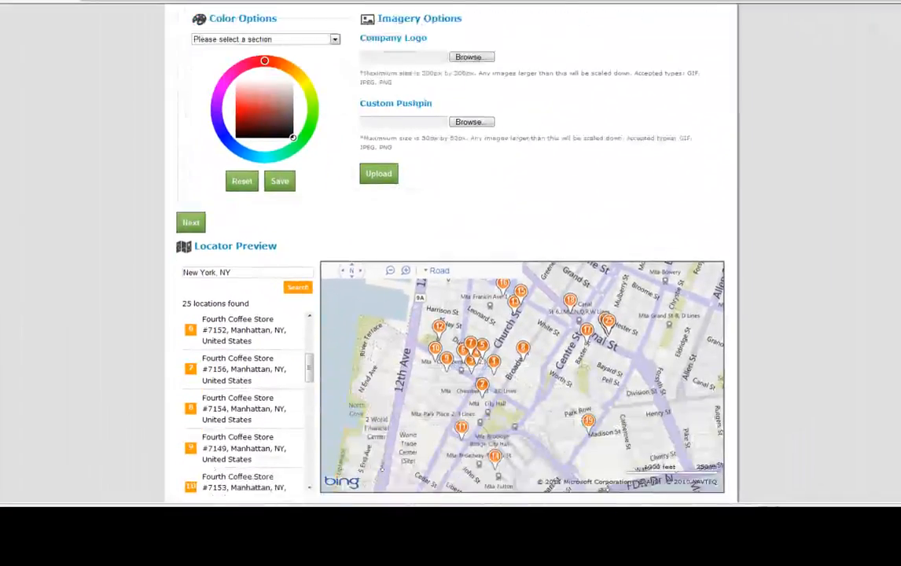
# Upload the InKnowledge logo and Bluepin.gif as the custom pushpin image
pyautogui.scroll(-3)
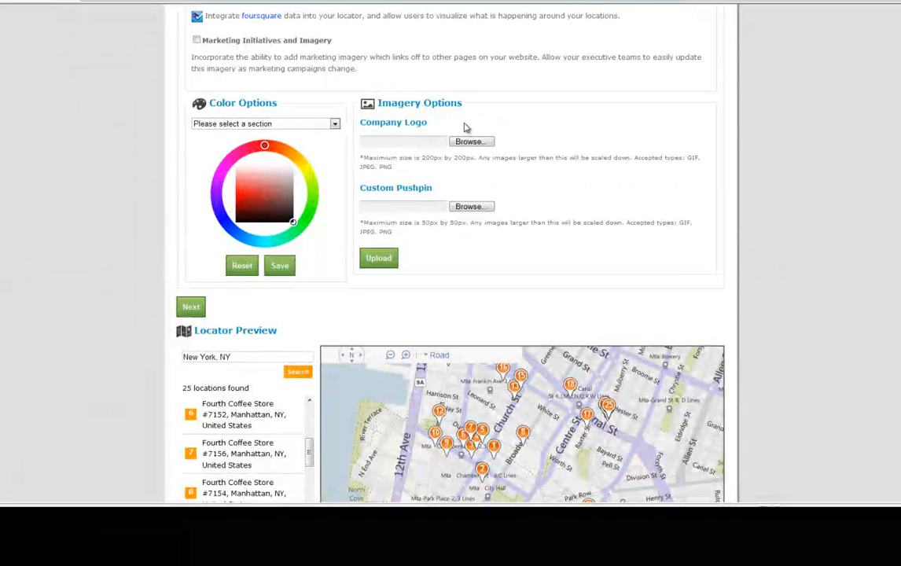
pyautogui.click(471, 142)
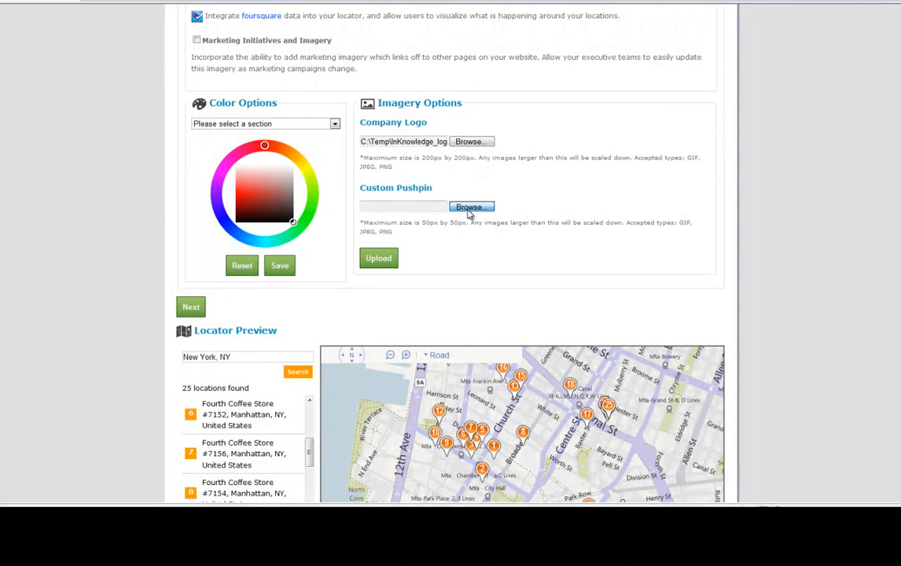
pyautogui.click(470, 207)
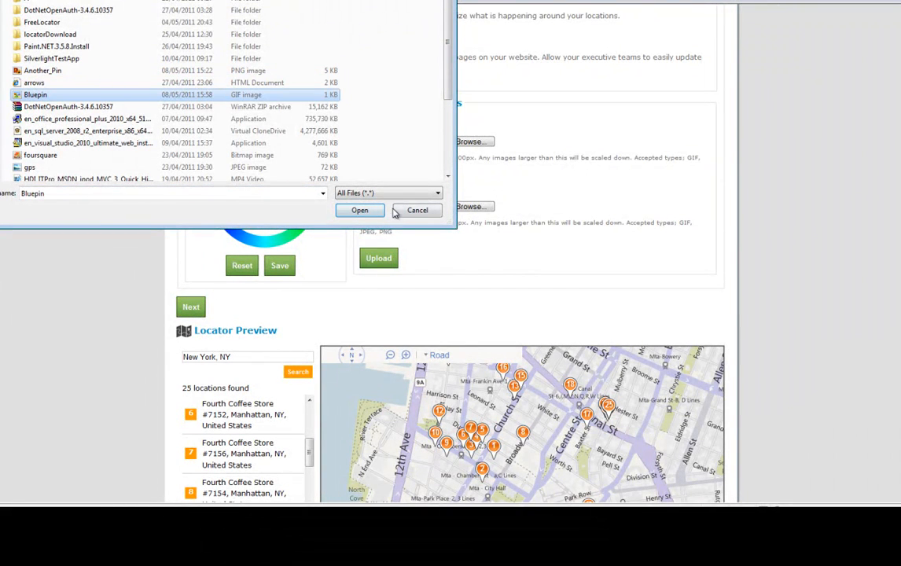
pyautogui.click(359, 210)
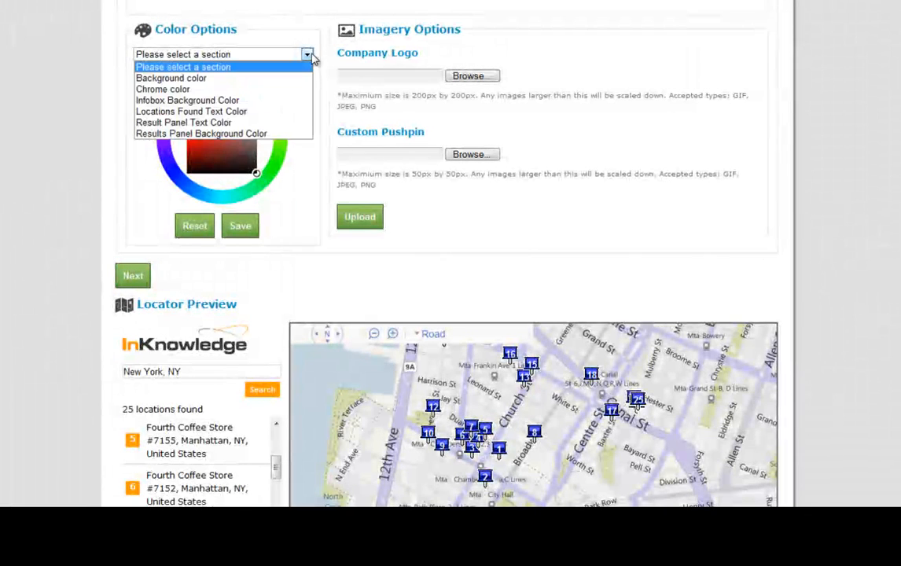
# Set the Result Panel Text Color to red, save it, and advance to the data source step
pyautogui.click(170, 78)
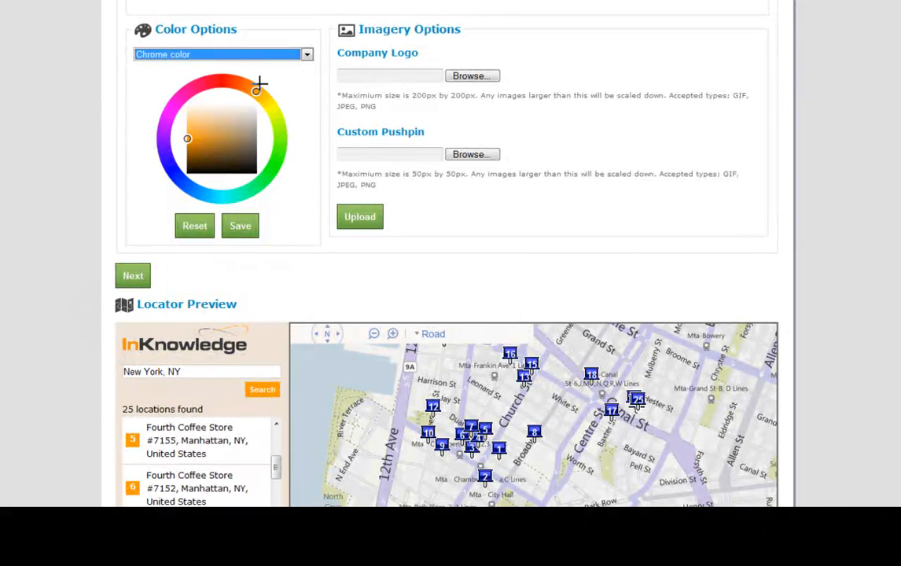
pyautogui.click(231, 81)
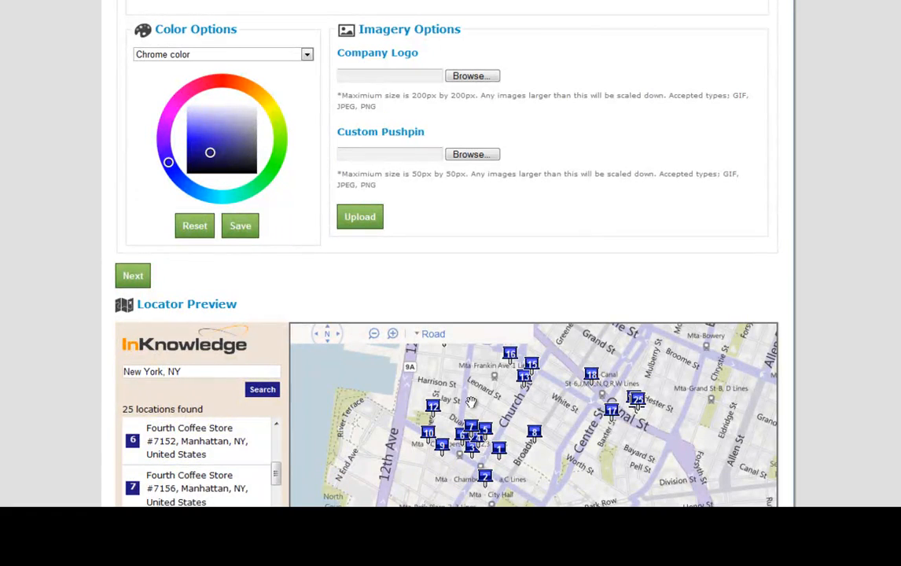
pyautogui.click(220, 54)
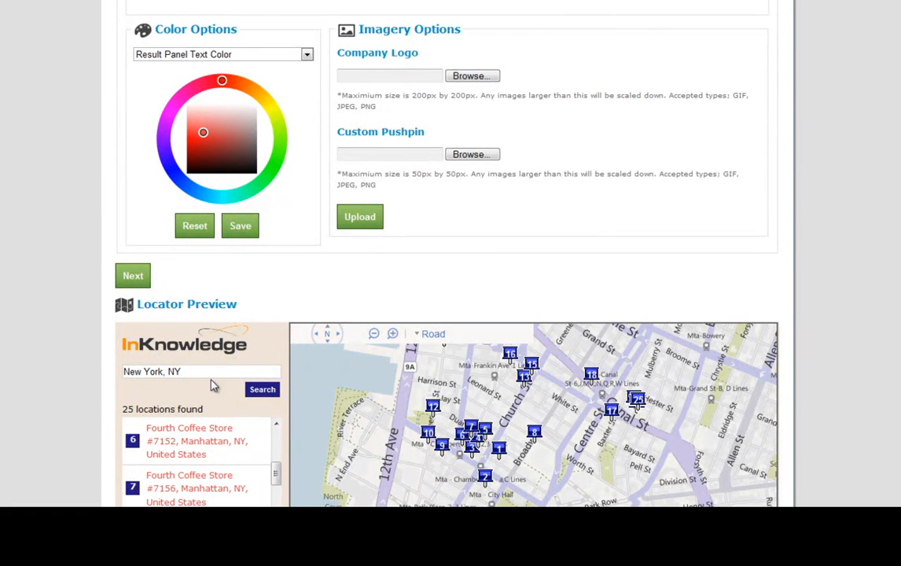
pyautogui.scroll(-3)
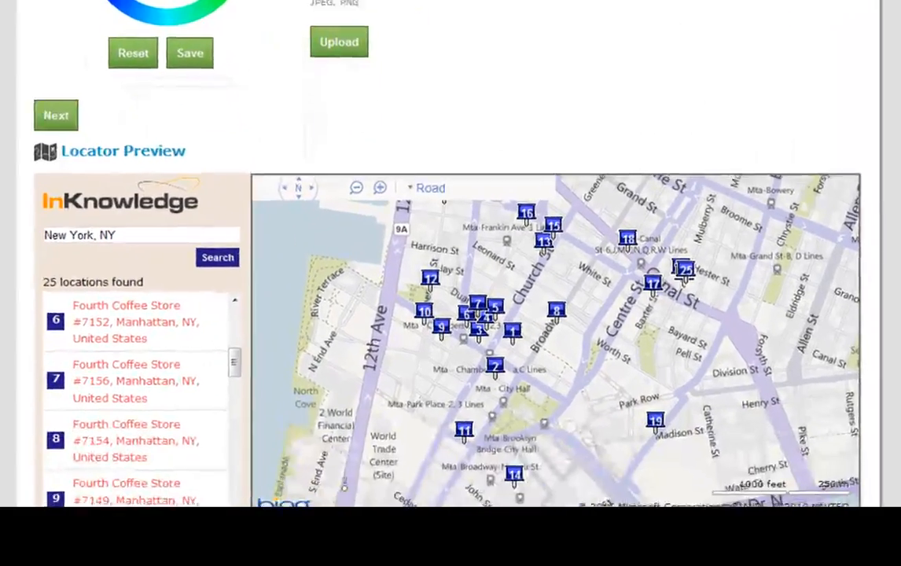
pyautogui.scroll(-3)
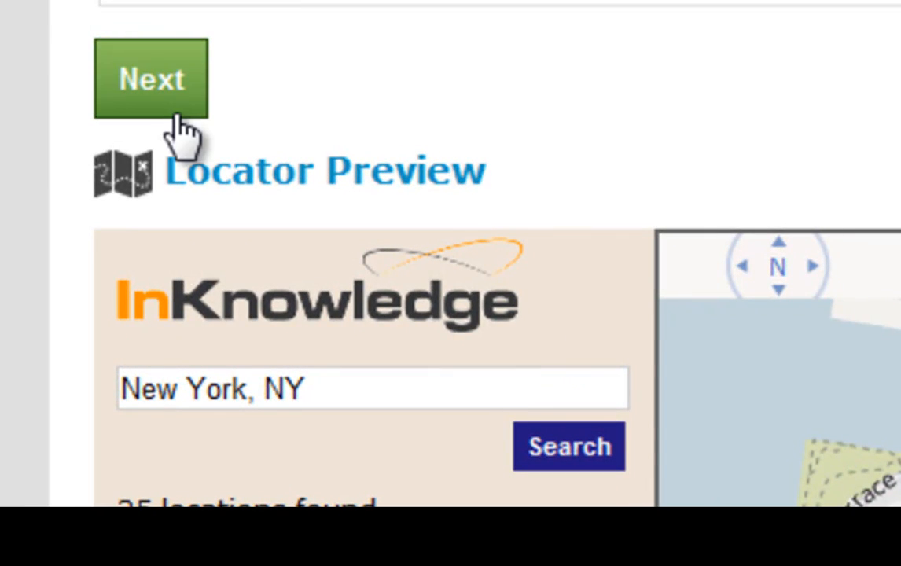
pyautogui.click(150, 78)
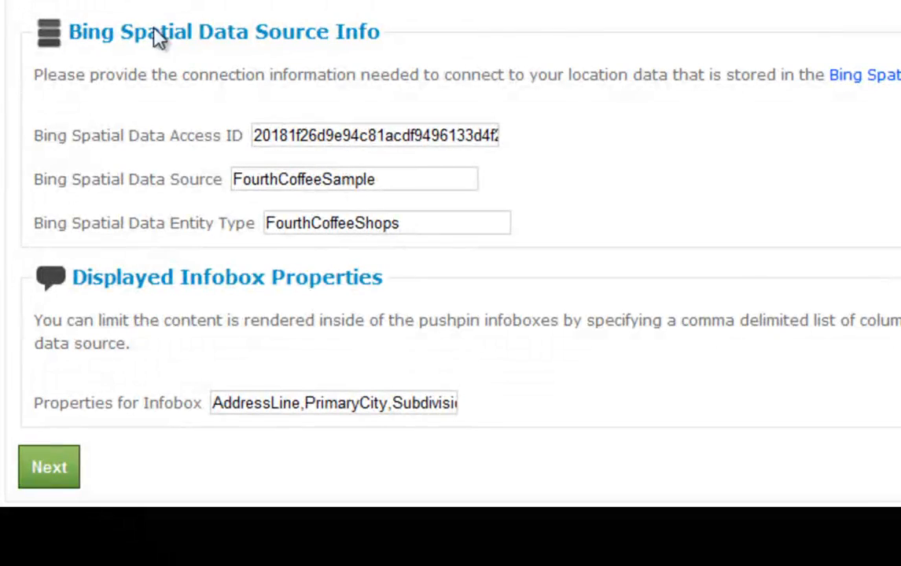
pyautogui.moveTo(621, 286)
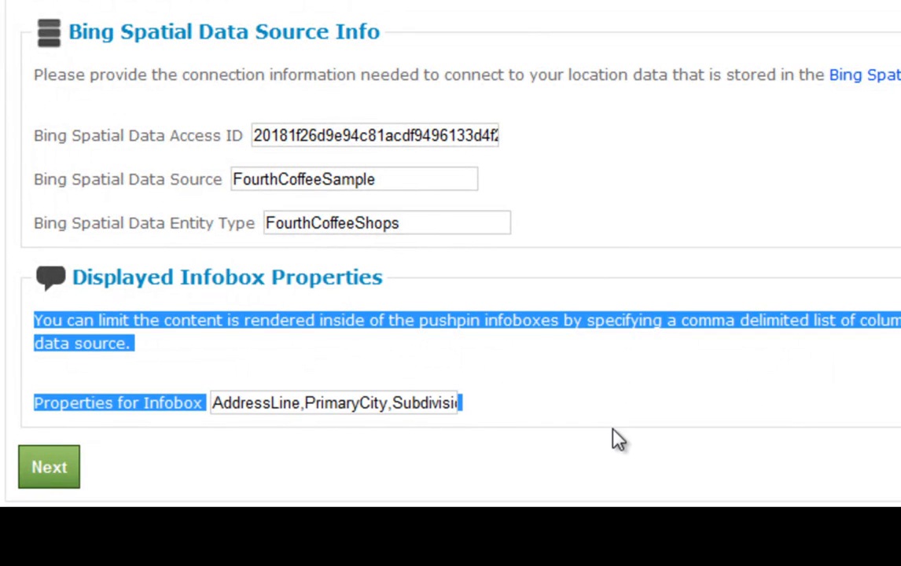
pyautogui.moveTo(582, 174)
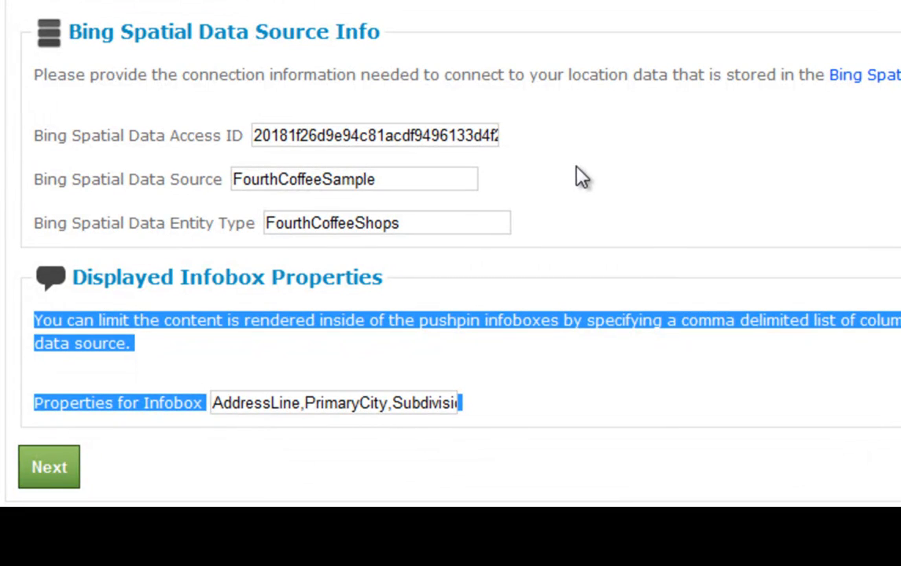
pyautogui.moveTo(640, 375)
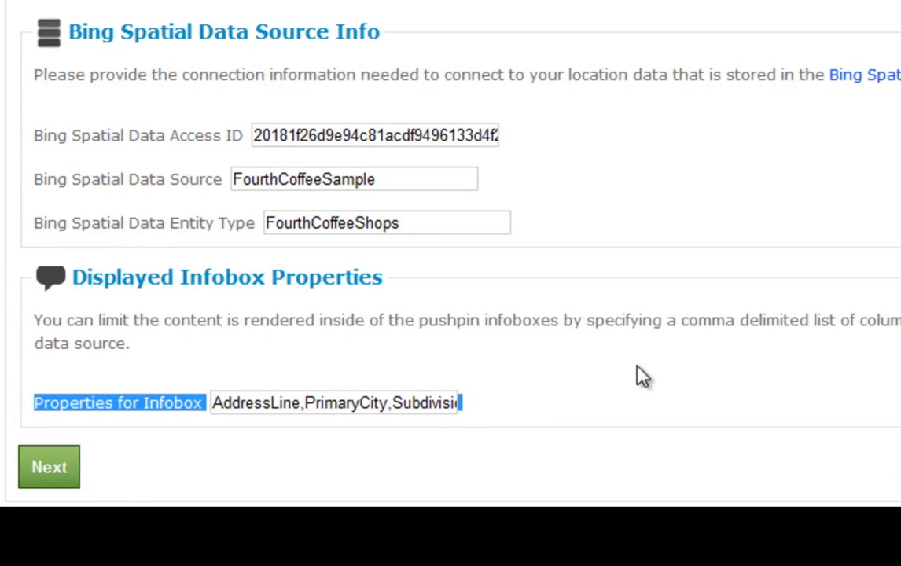
pyautogui.moveTo(511, 470)
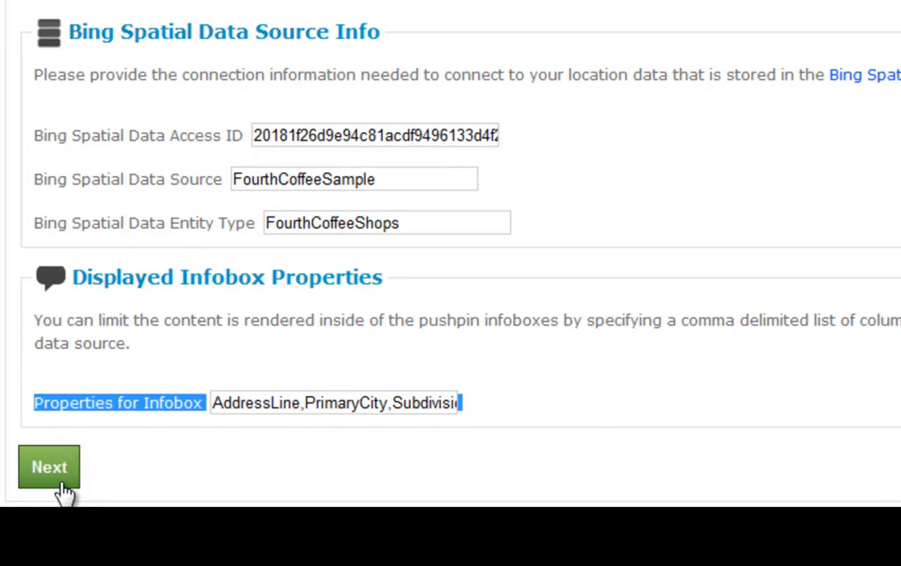
# Accept the Fourth Coffee data source and infobox properties and proceed to Review
pyautogui.click(49, 466)
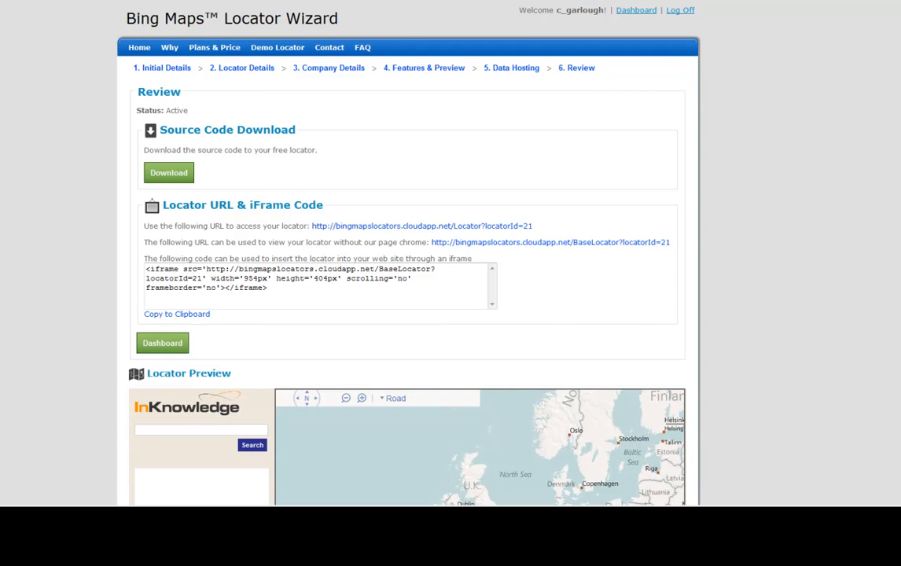
# Inspect the Locator URL and iFrame code, opening the chromeless locator URL, then reach the preview
pyautogui.scroll(-3)
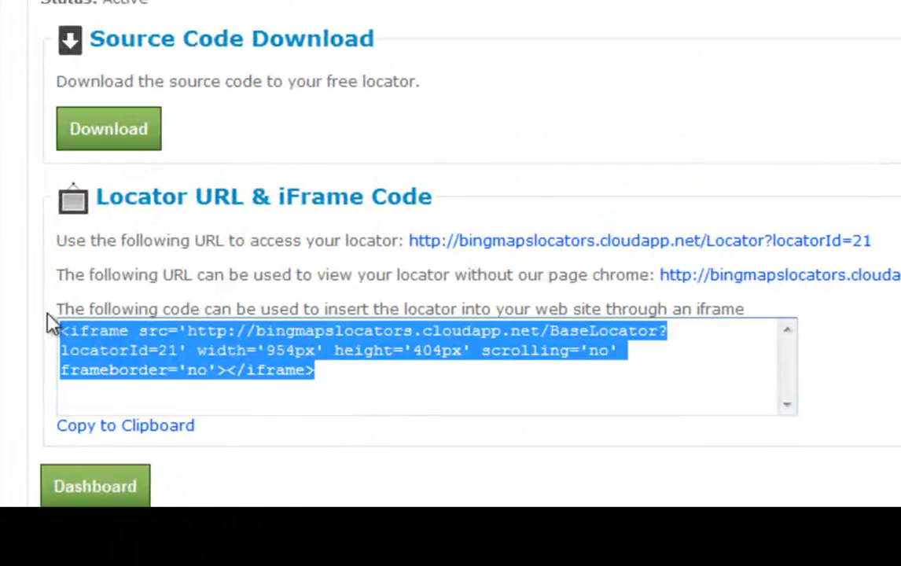
pyautogui.moveTo(251, 424)
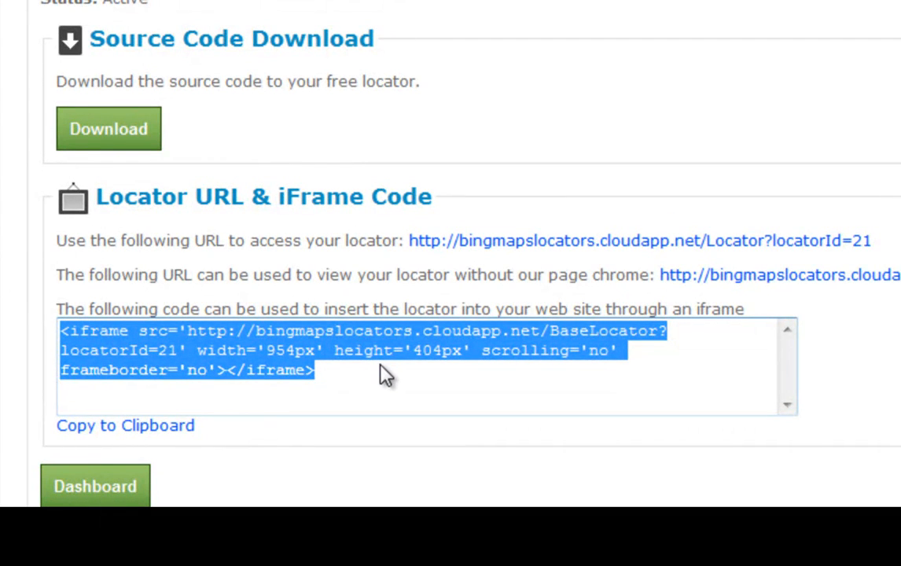
pyautogui.rightClick(386, 374)
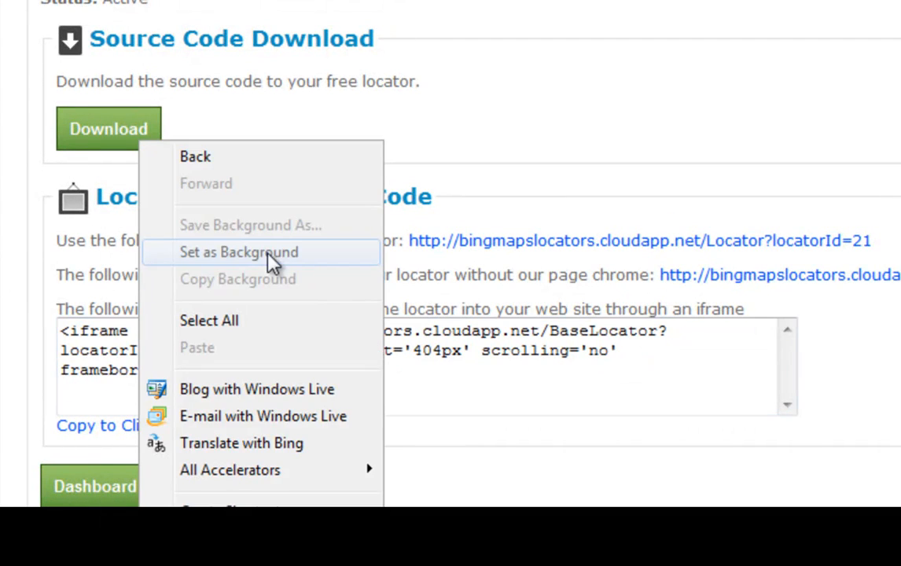
pyautogui.click(243, 241)
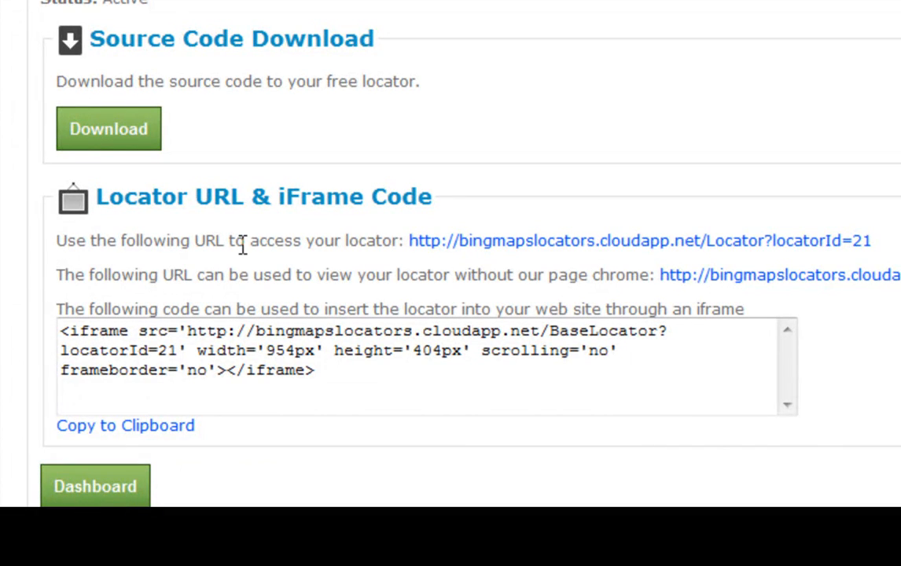
pyautogui.moveTo(233, 240); pyautogui.dragTo(252, 274)
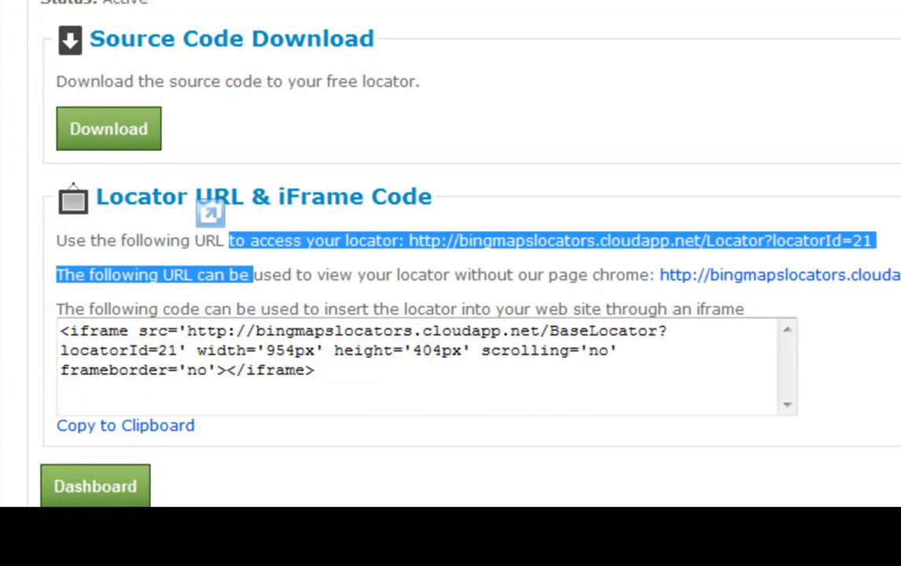
pyautogui.click(536, 213)
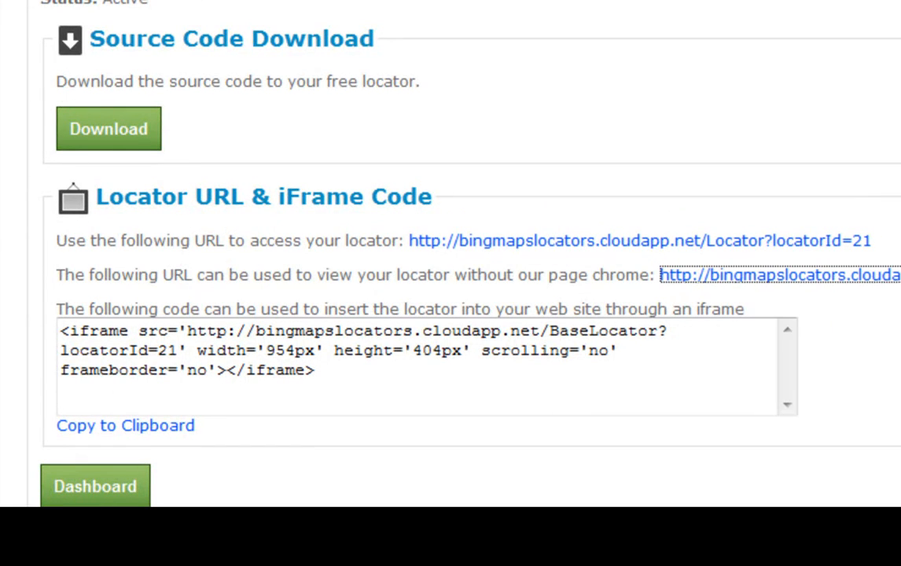
pyautogui.scroll(-3)
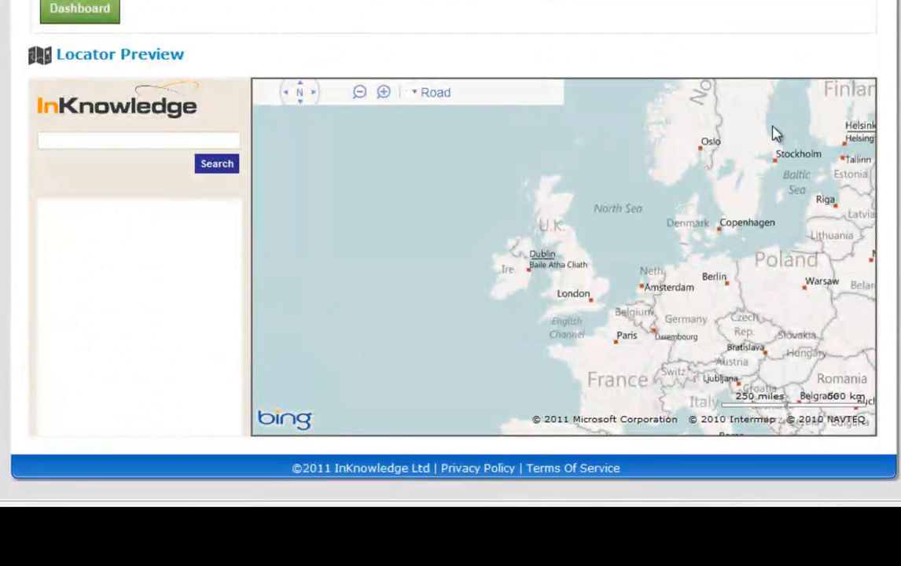
# Search the locator preview for 'london' to pin the London stores
pyautogui.click(139, 141)
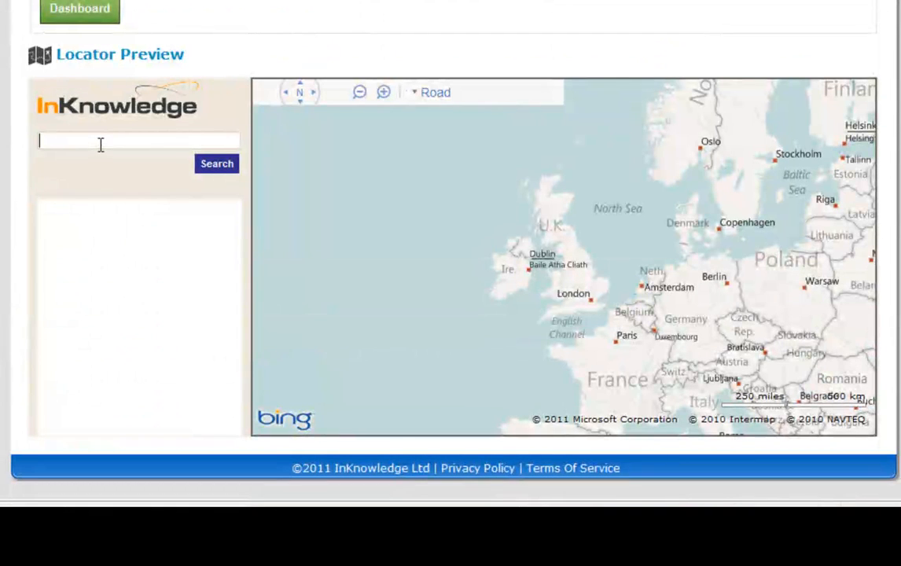
pyautogui.write('london, uk')
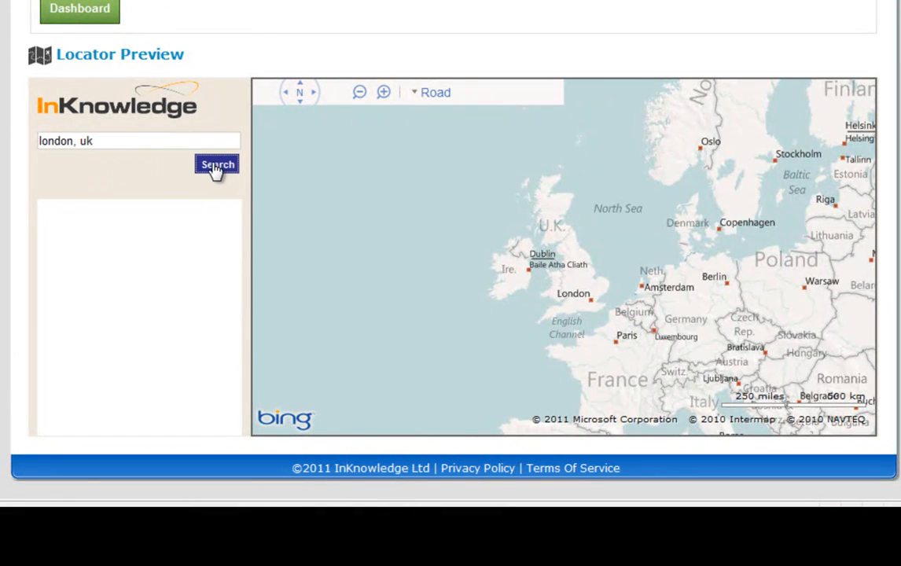
pyautogui.click(216, 164)
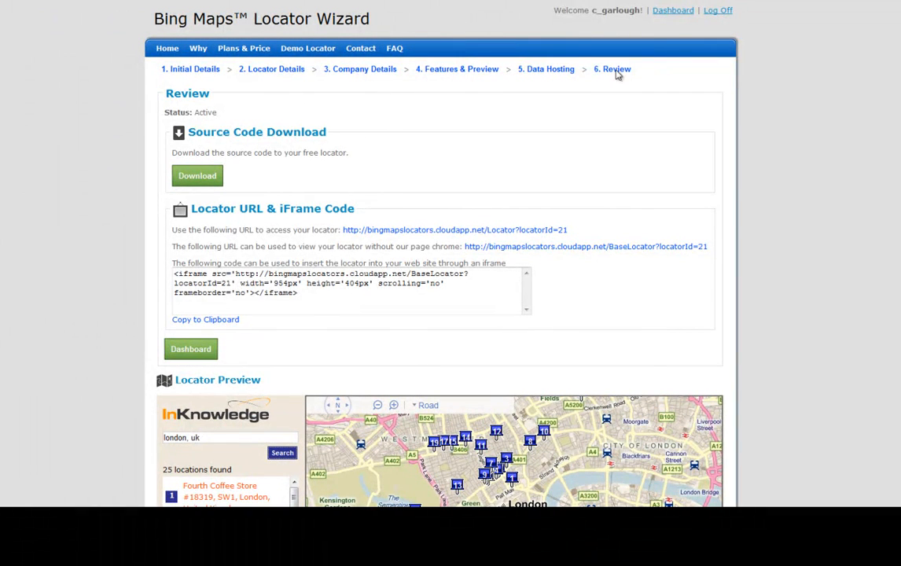
pyautogui.moveTo(606, 147)
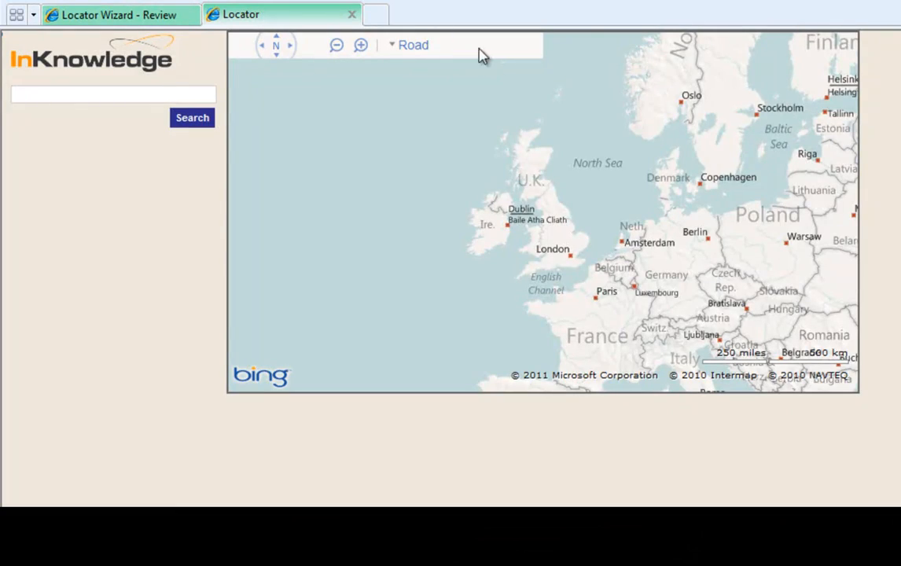
pyautogui.moveTo(124, 110)
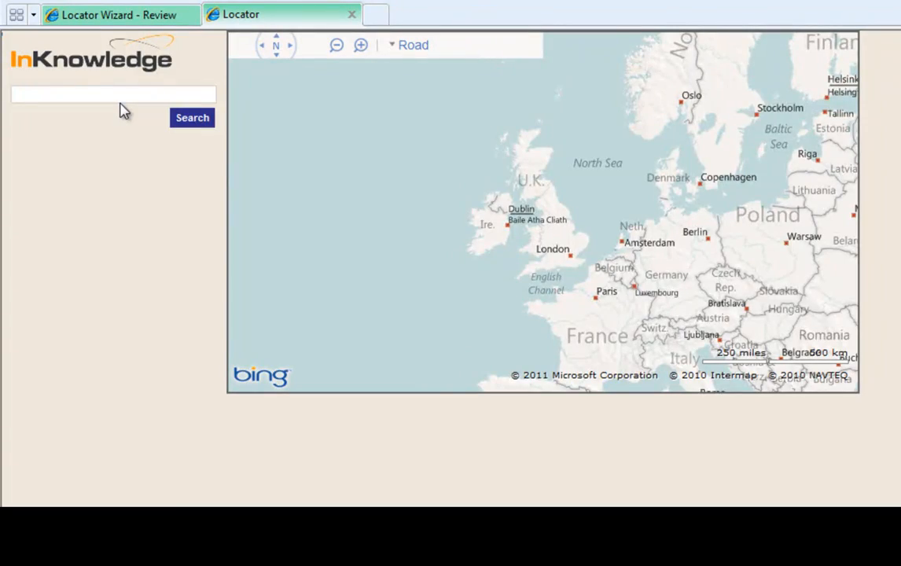